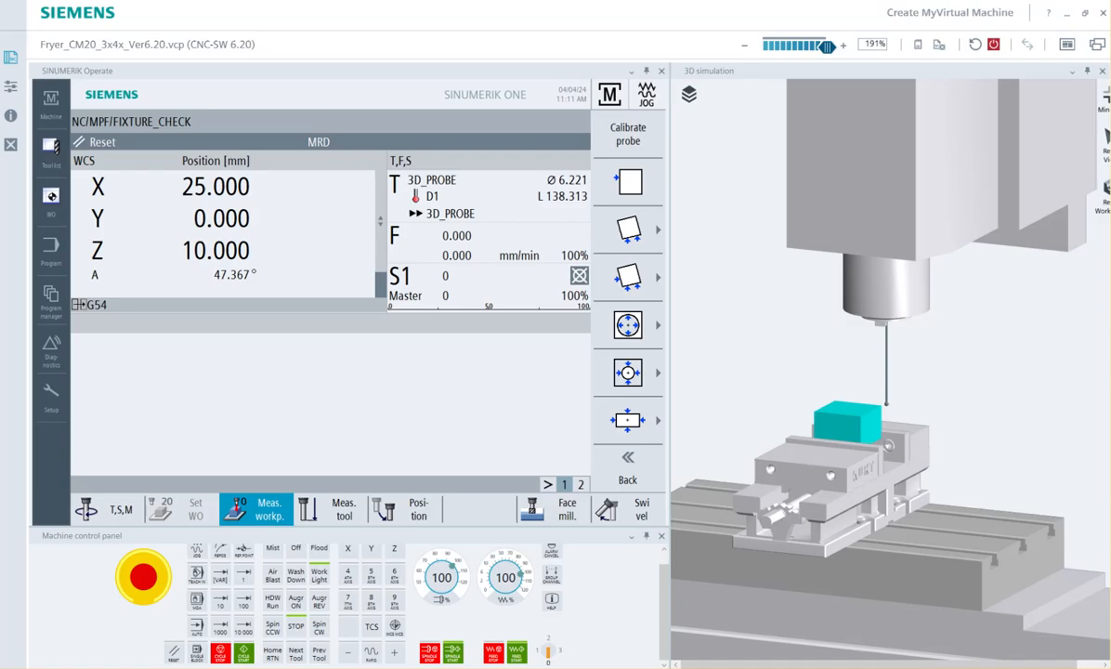
Step: Open the virtual machine's NCU memory card folder, showing addon, compat, oem, siemens and user
{"action": "left_click", "coordinate": [843, 44]}
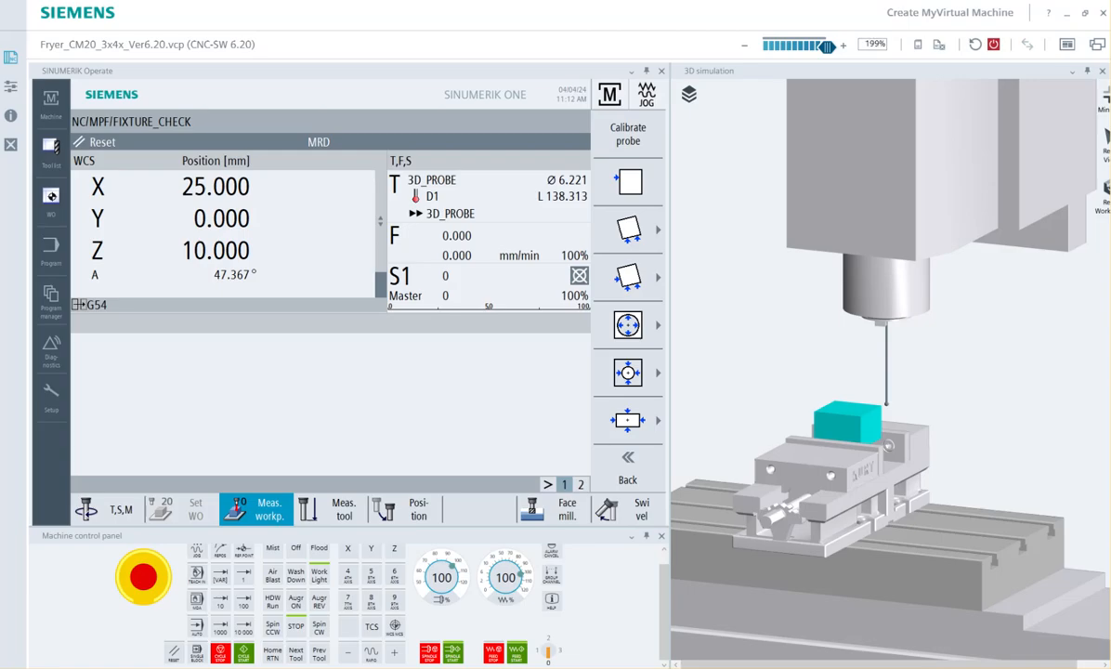
{"action": "left_click", "coordinate": [843, 43]}
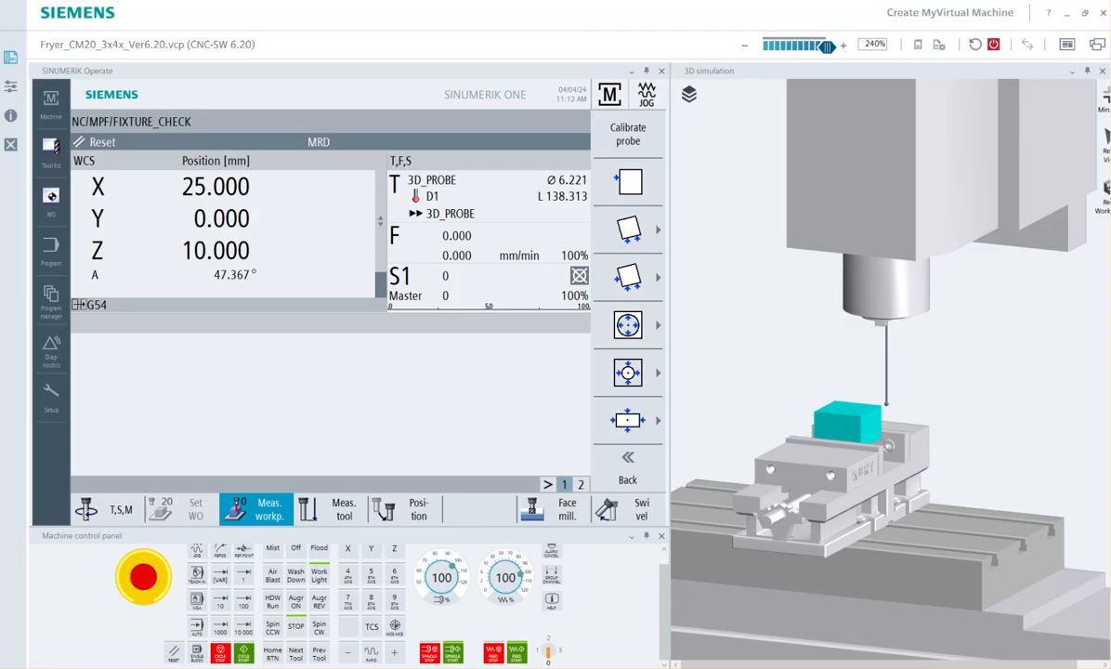
{"action": "scroll", "scroll_direction": "down", "scroll_amount": 3}
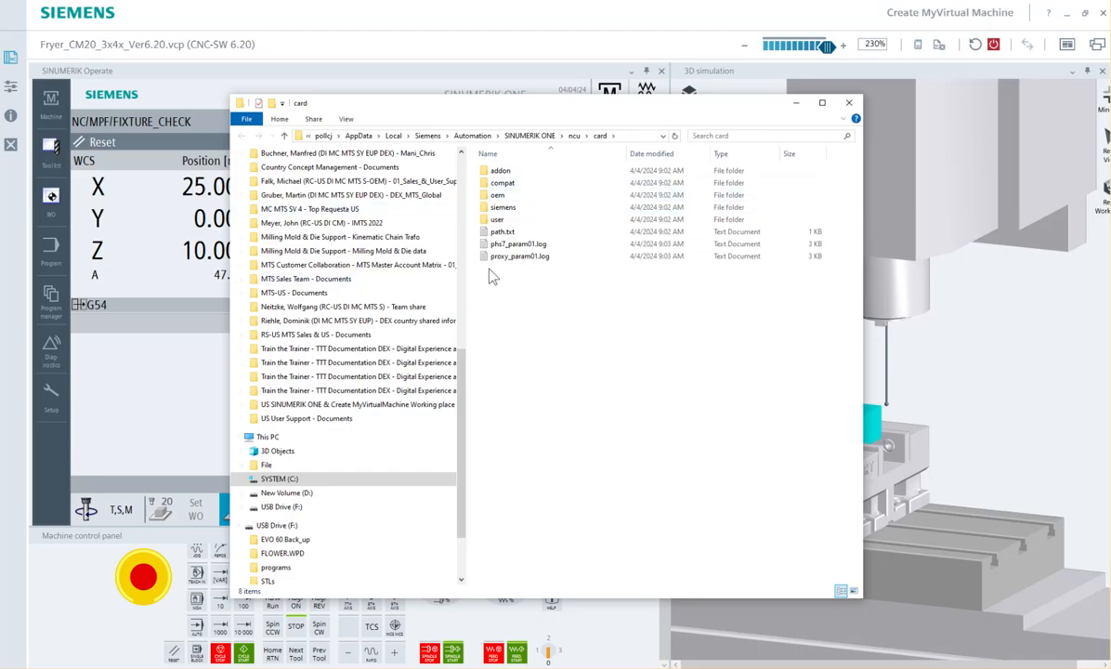
Step: Browse the card to user/sinumerik/data/prog, listing BP22.mpf and setup_1_BASE.mpf
{"action": "left_click", "coordinate": [520, 255]}
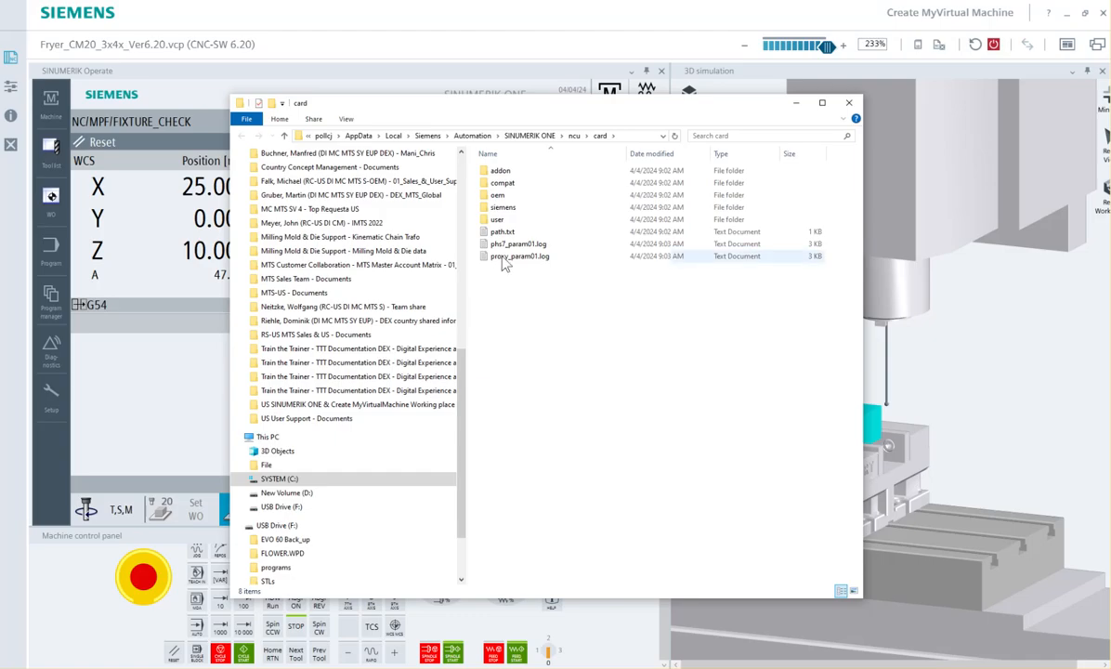
{"action": "left_click", "coordinate": [520, 256]}
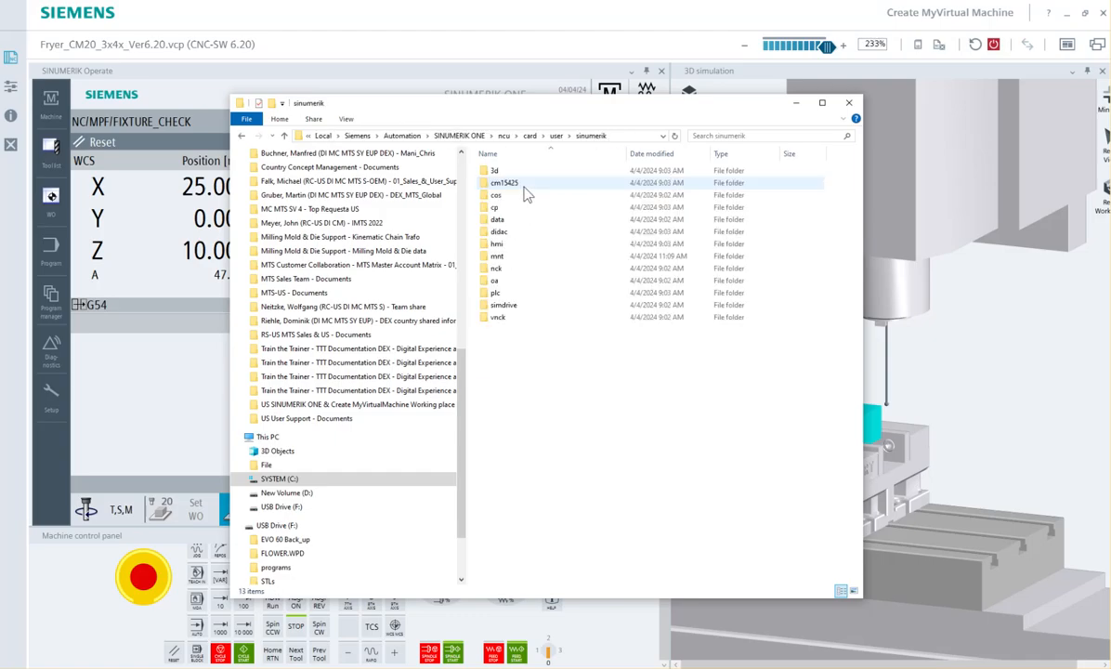
{"action": "double_click", "coordinate": [497, 219]}
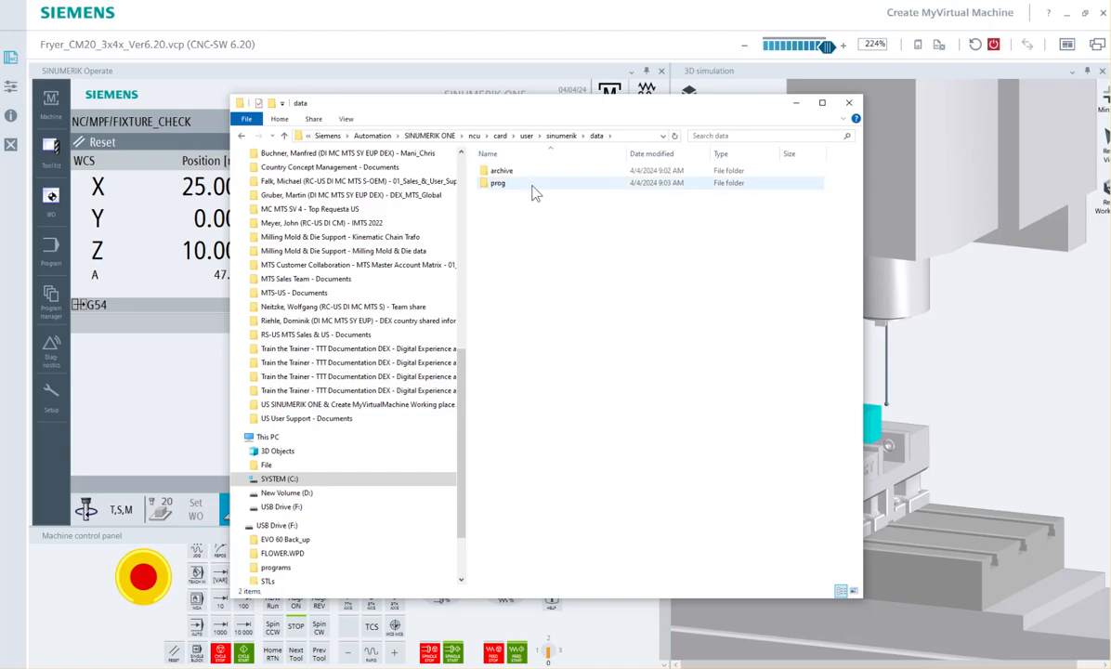
{"action": "double_click", "coordinate": [497, 183]}
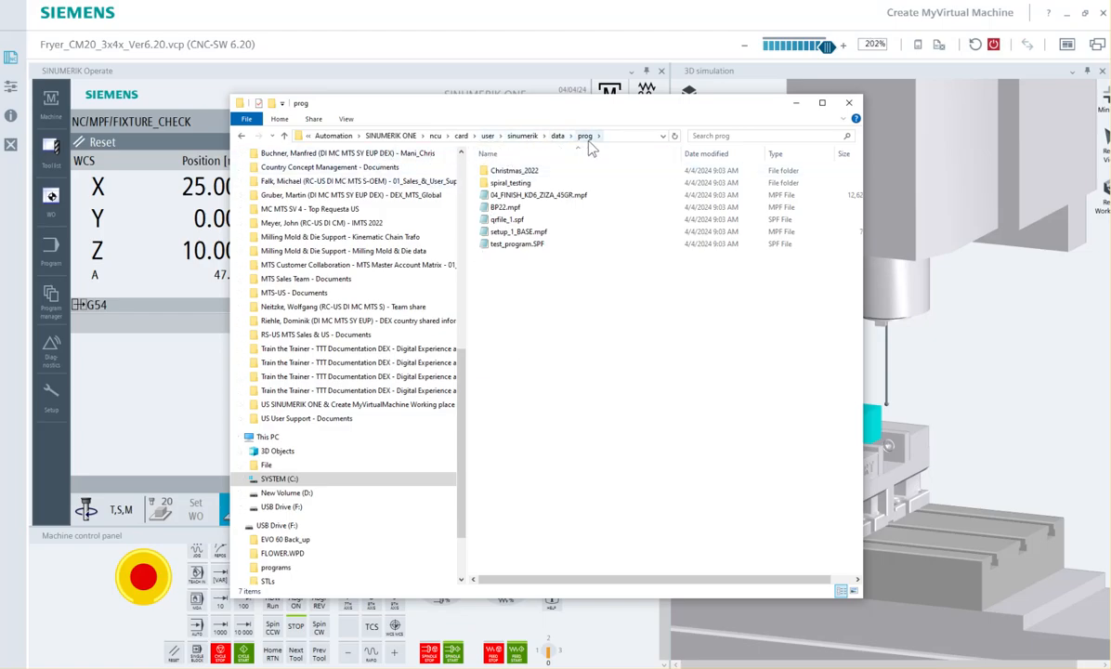
{"action": "mouse_move", "coordinate": [850, 104]}
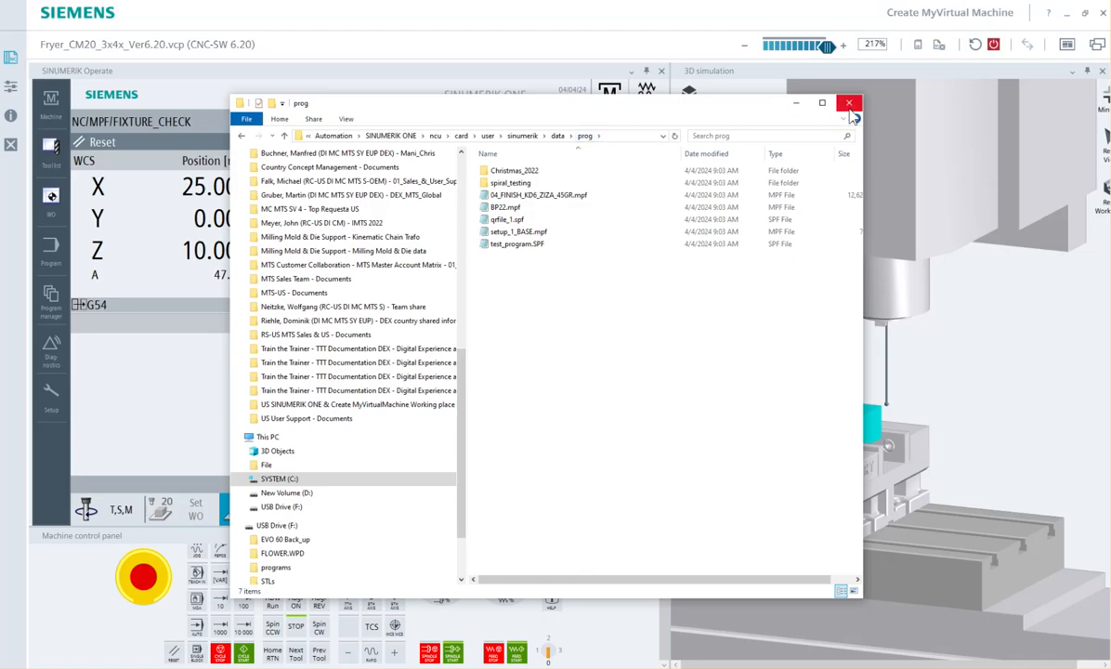
Step: Close File Explorer, list the NC Extend drive programs, and show the machine configuration
{"action": "left_click", "coordinate": [848, 103]}
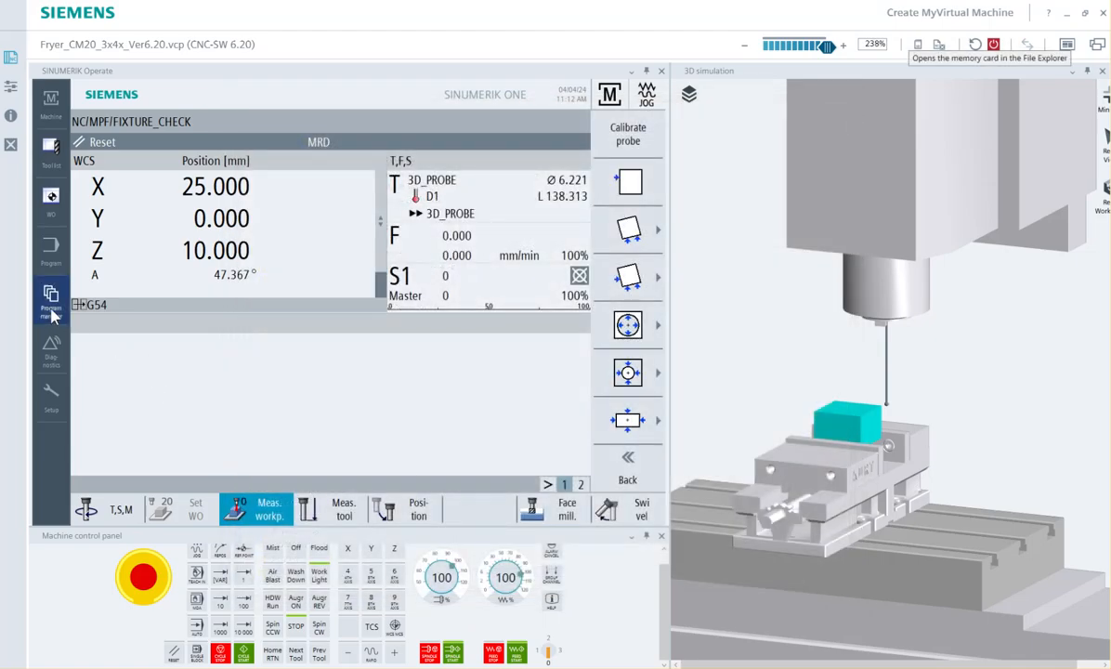
{"action": "left_click", "coordinate": [51, 299]}
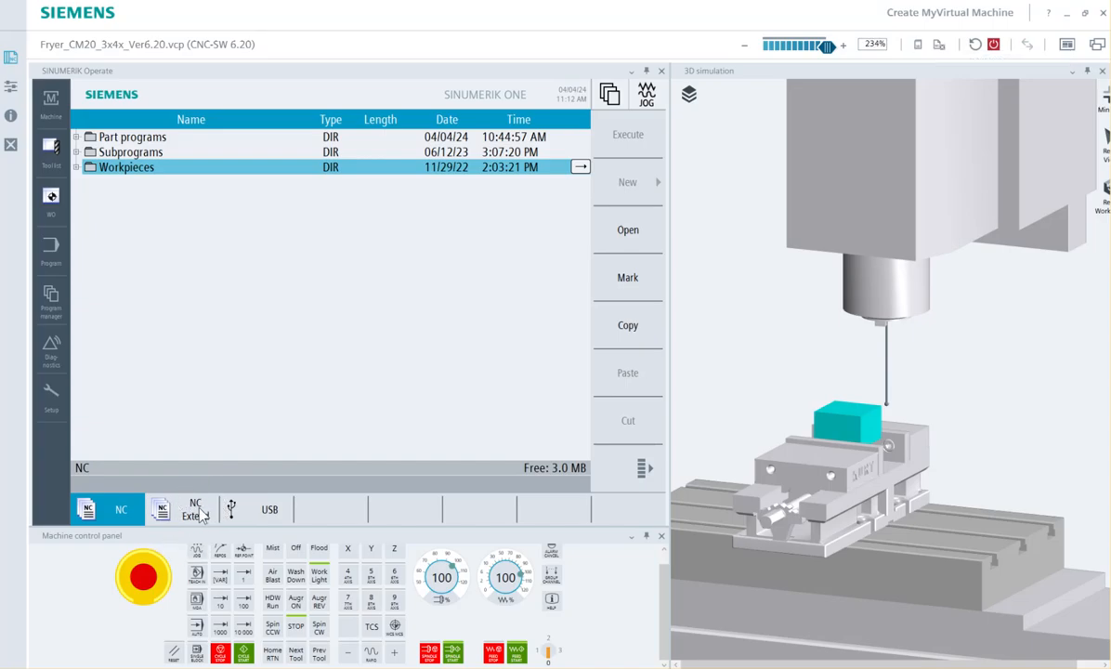
{"action": "left_click", "coordinate": [182, 509]}
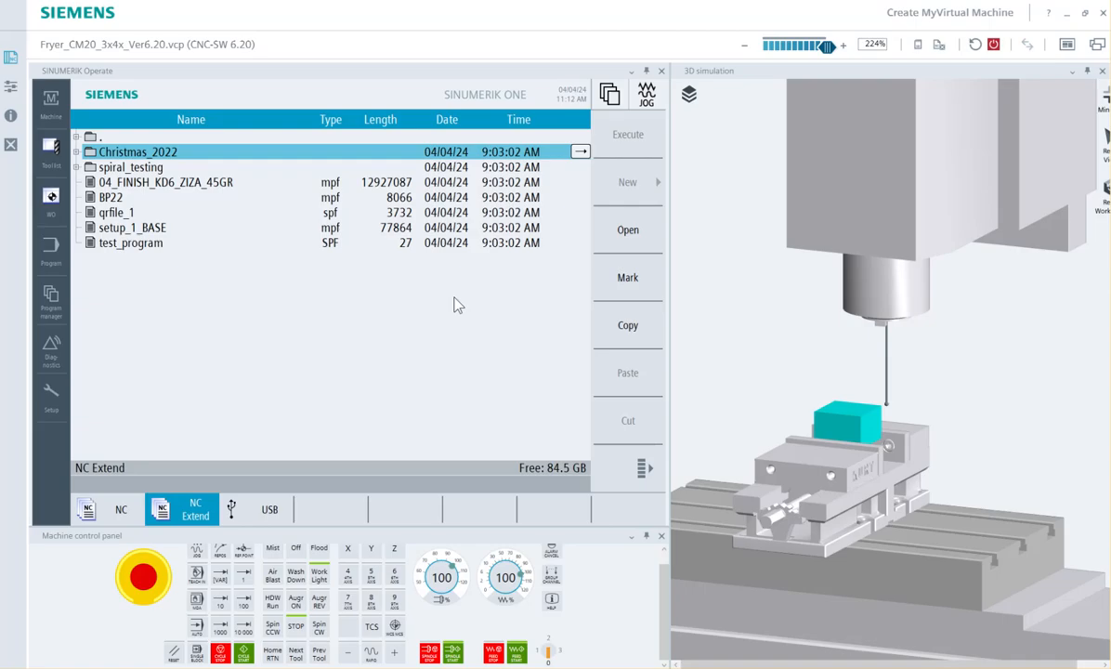
{"action": "mouse_move", "coordinate": [454, 293]}
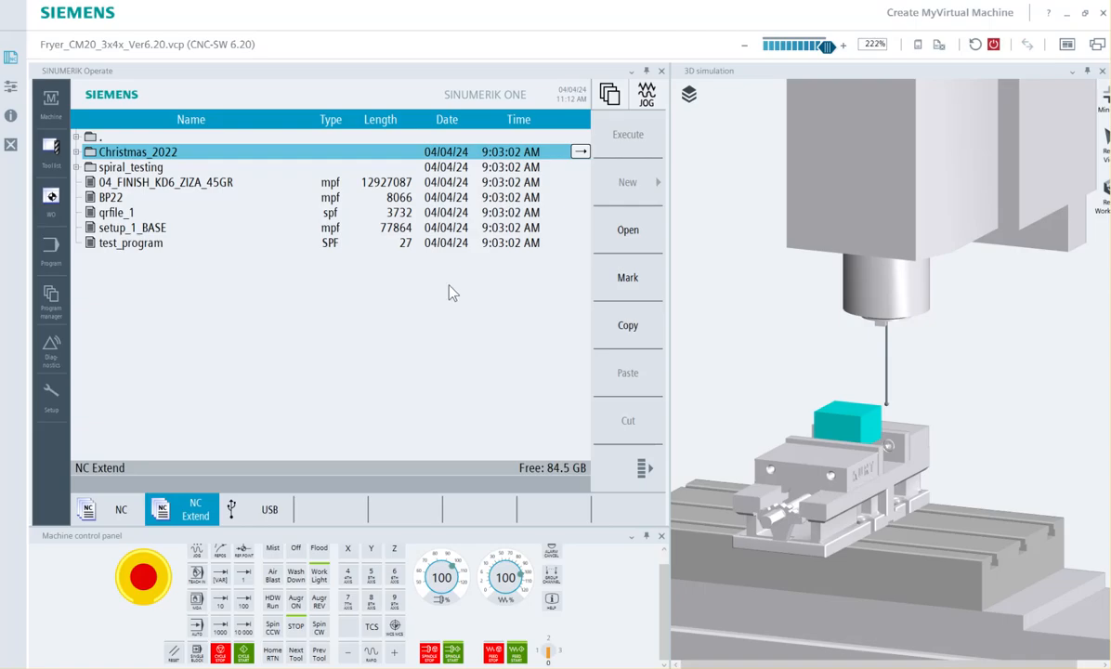
{"action": "mouse_move", "coordinate": [918, 45]}
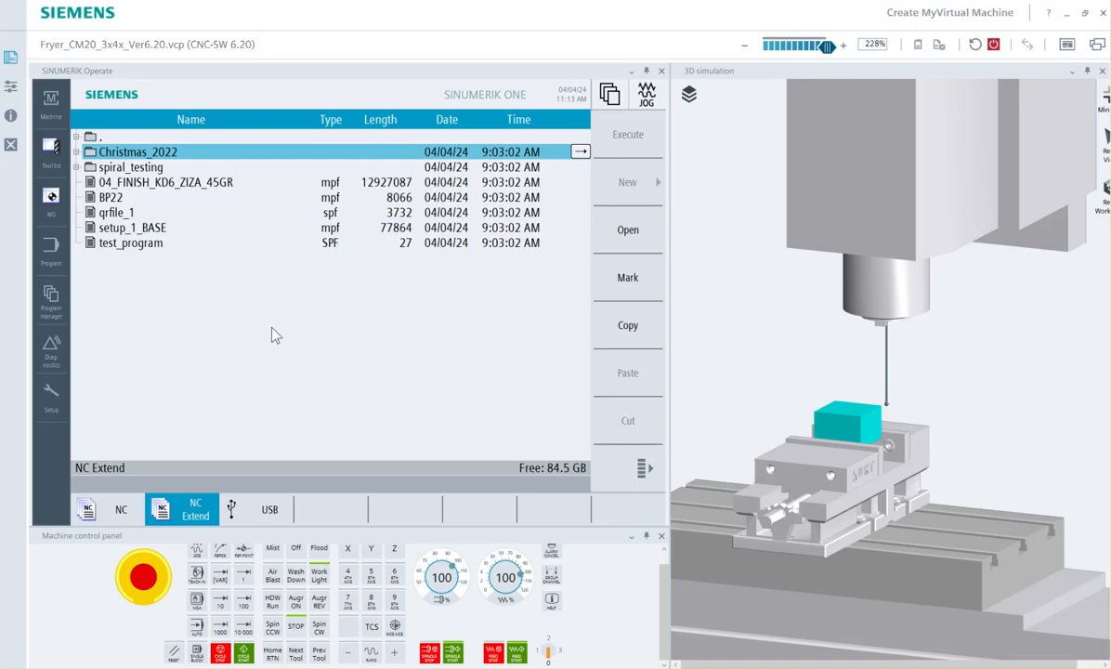
{"action": "left_click", "coordinate": [842, 44]}
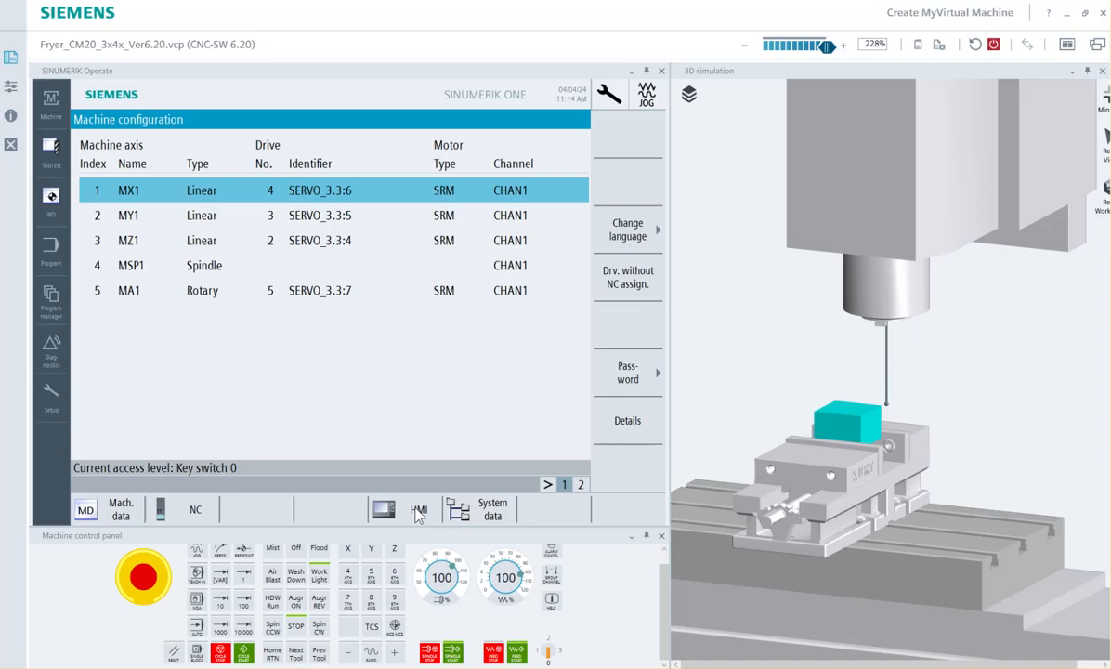
Step: Enter a password to raise the access level from key switch 0 to User
{"action": "left_click", "coordinate": [405, 509]}
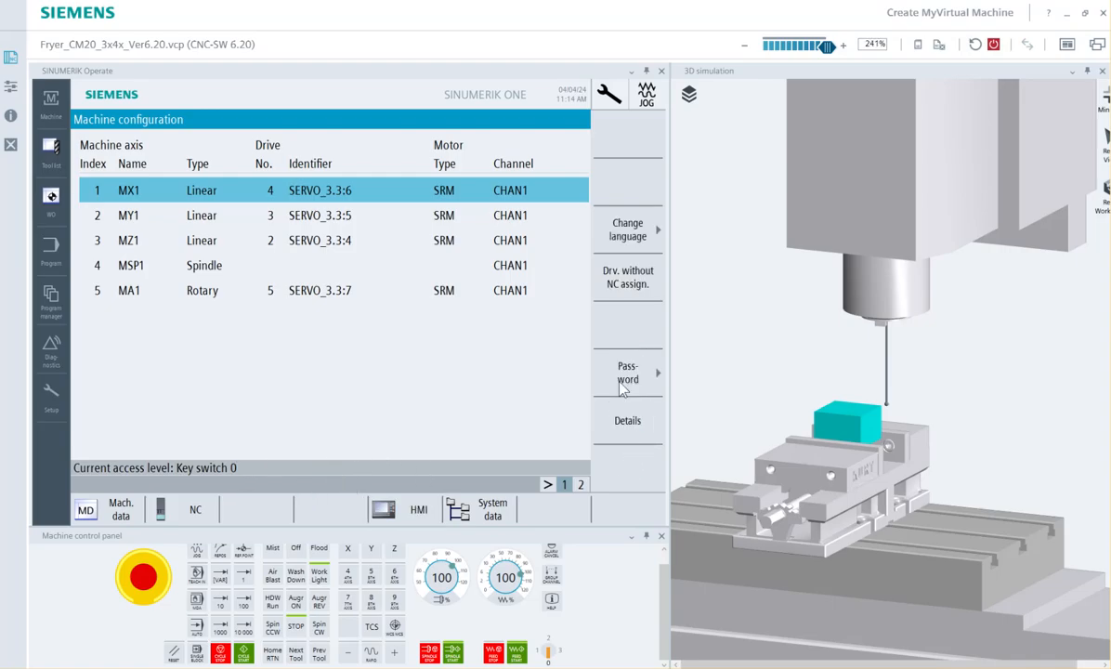
{"action": "mouse_move", "coordinate": [627, 384]}
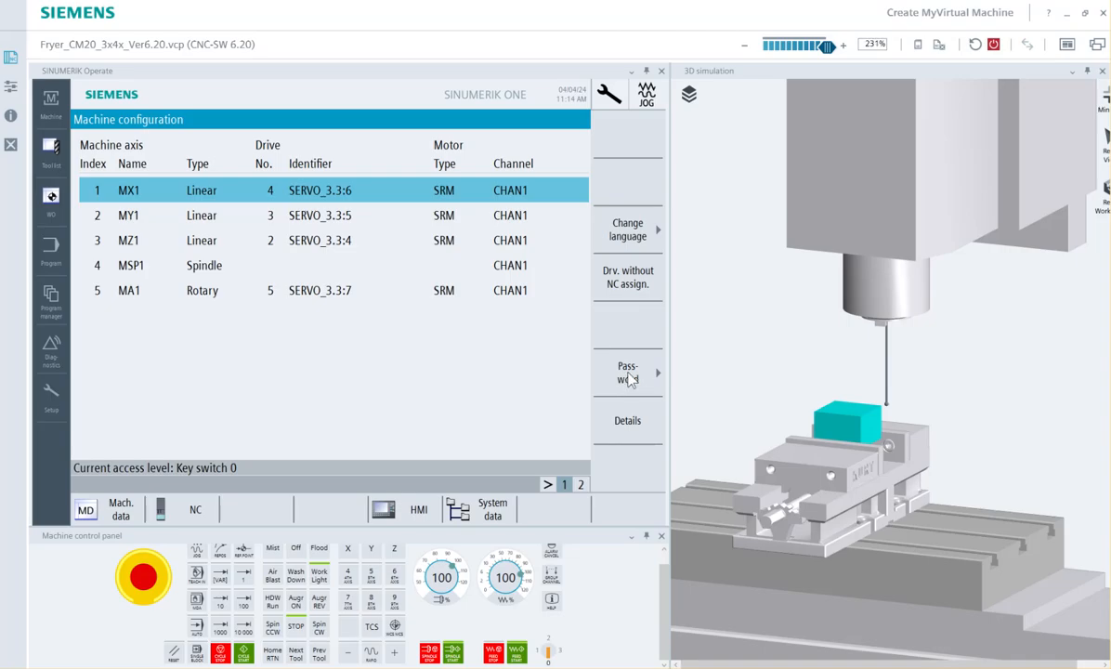
{"action": "left_click", "coordinate": [627, 372]}
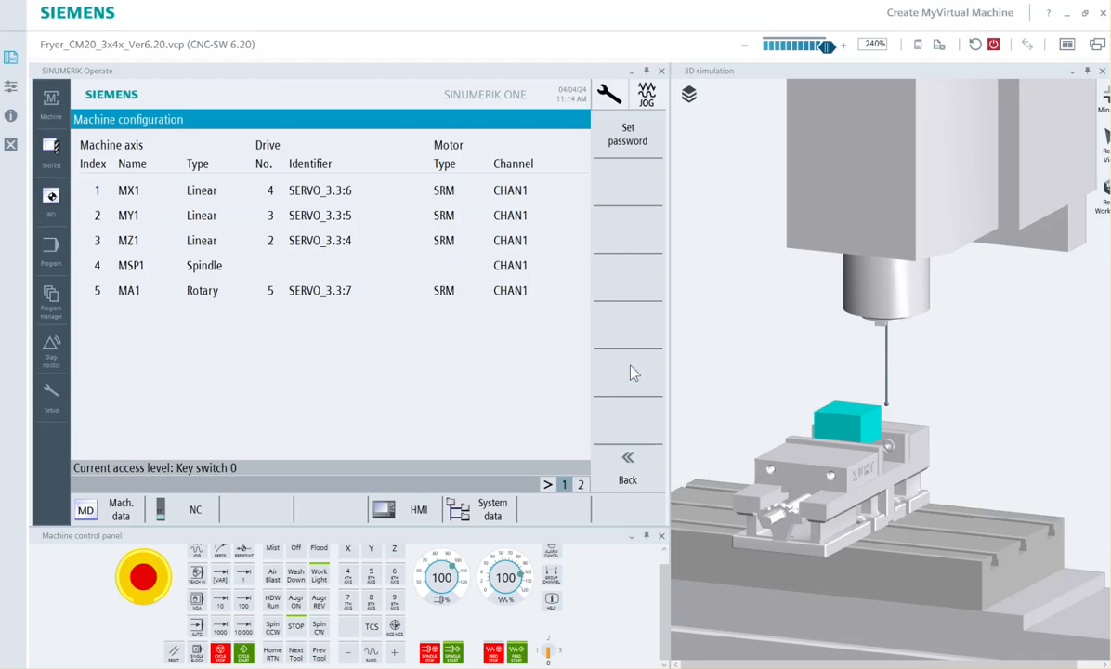
{"action": "left_click", "coordinate": [627, 133]}
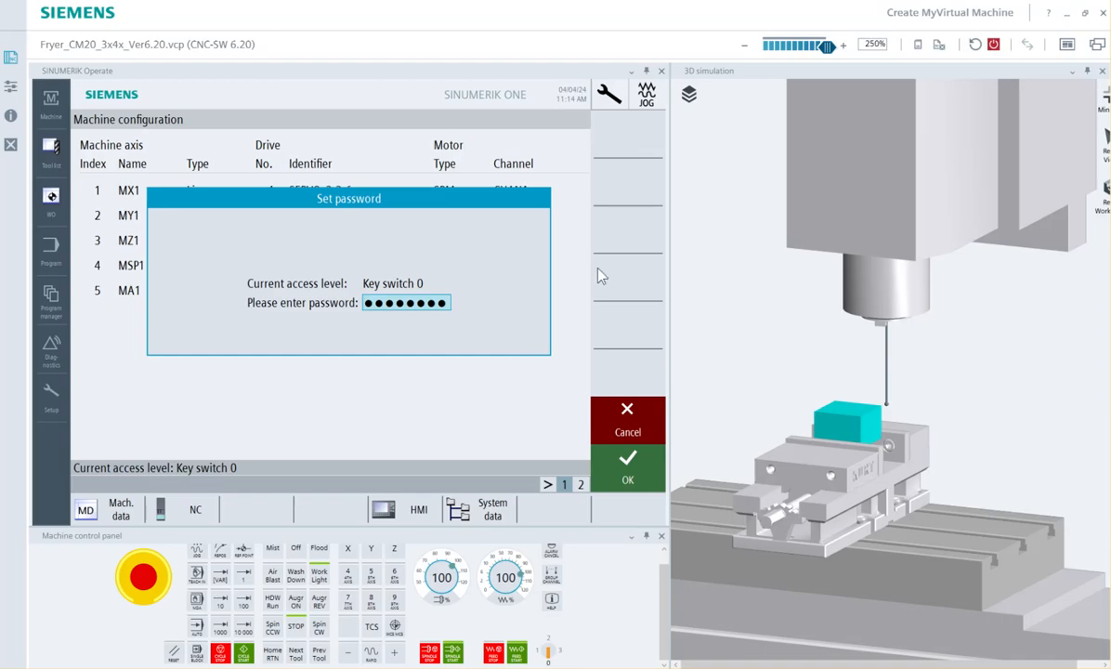
{"action": "left_click", "coordinate": [627, 464]}
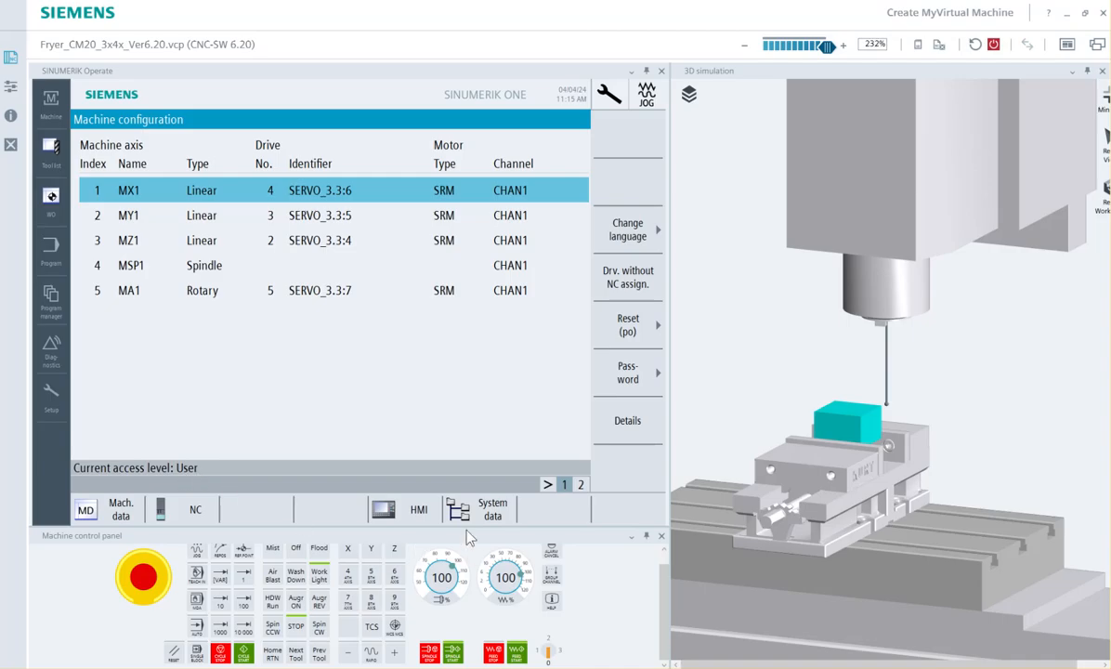
{"action": "mouse_move", "coordinate": [408, 519]}
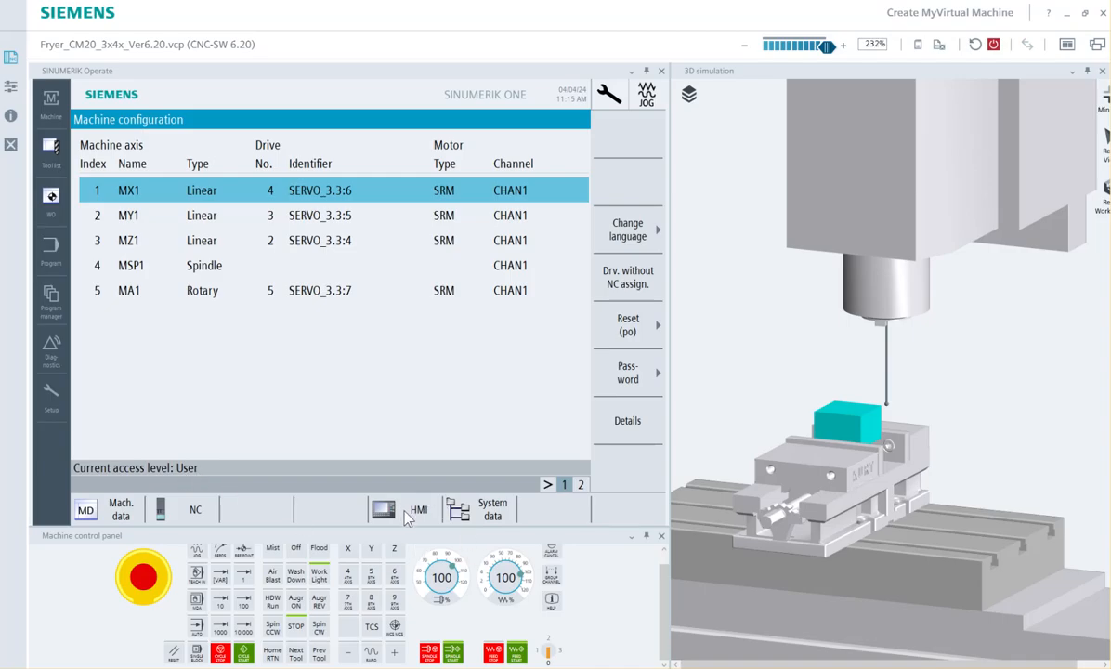
Step: Open the HMI logical drive screen, Configure drives, with Drive 1 as NC program memory
{"action": "left_click", "coordinate": [404, 509]}
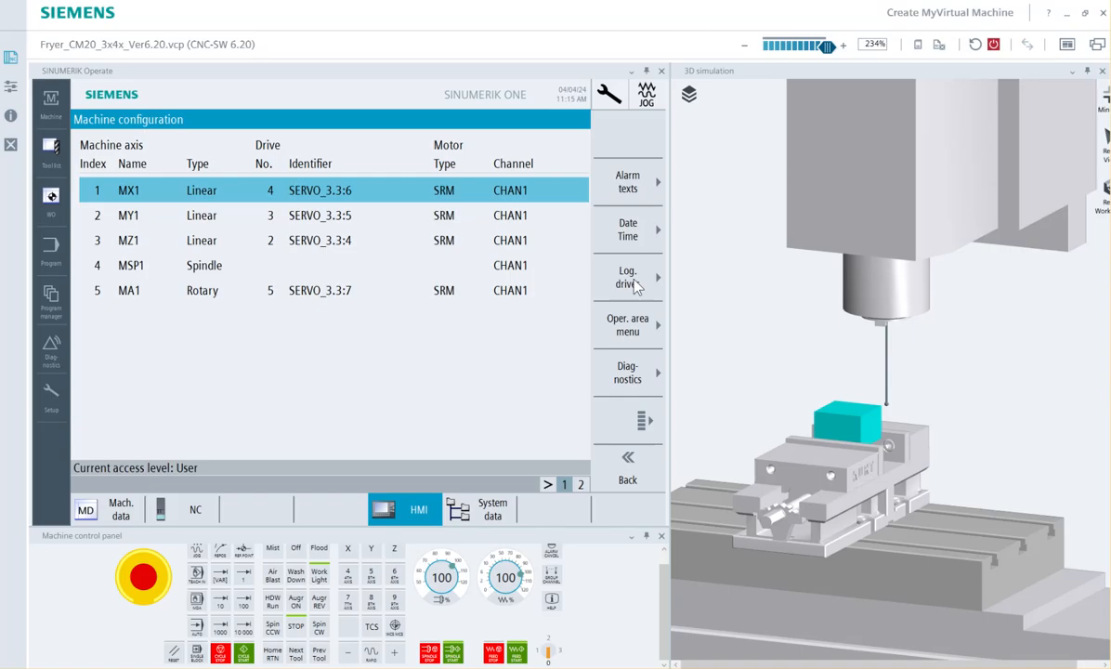
{"action": "left_click", "coordinate": [627, 278]}
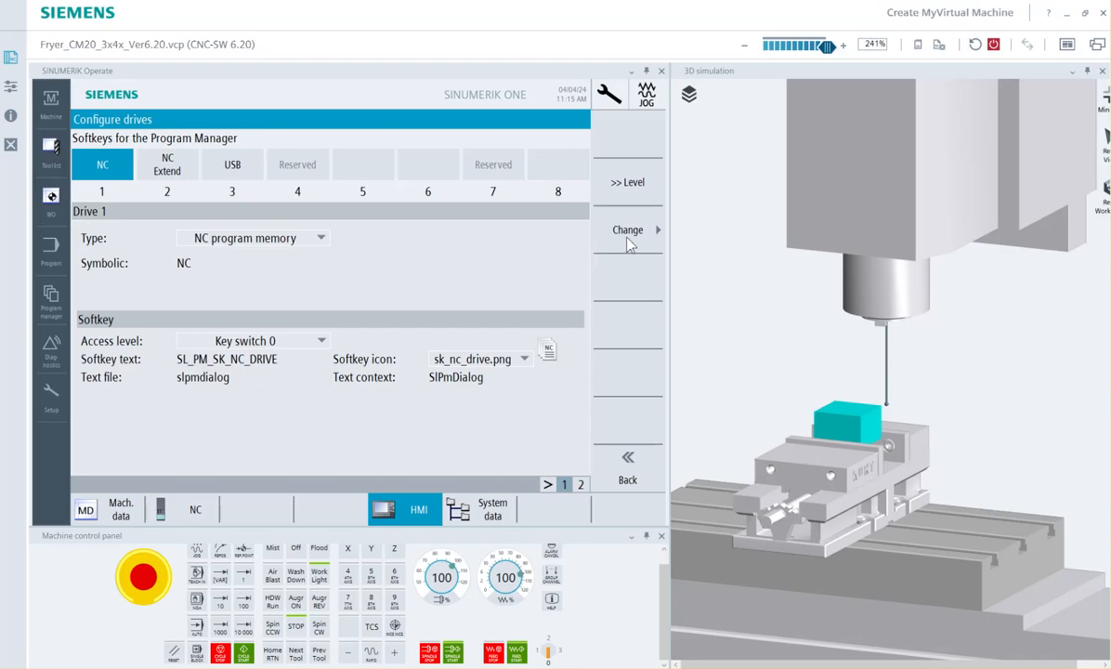
Step: Set Program Manager drive 5 to type NW Windows, symbolic name DEV_5
{"action": "left_click", "coordinate": [363, 164]}
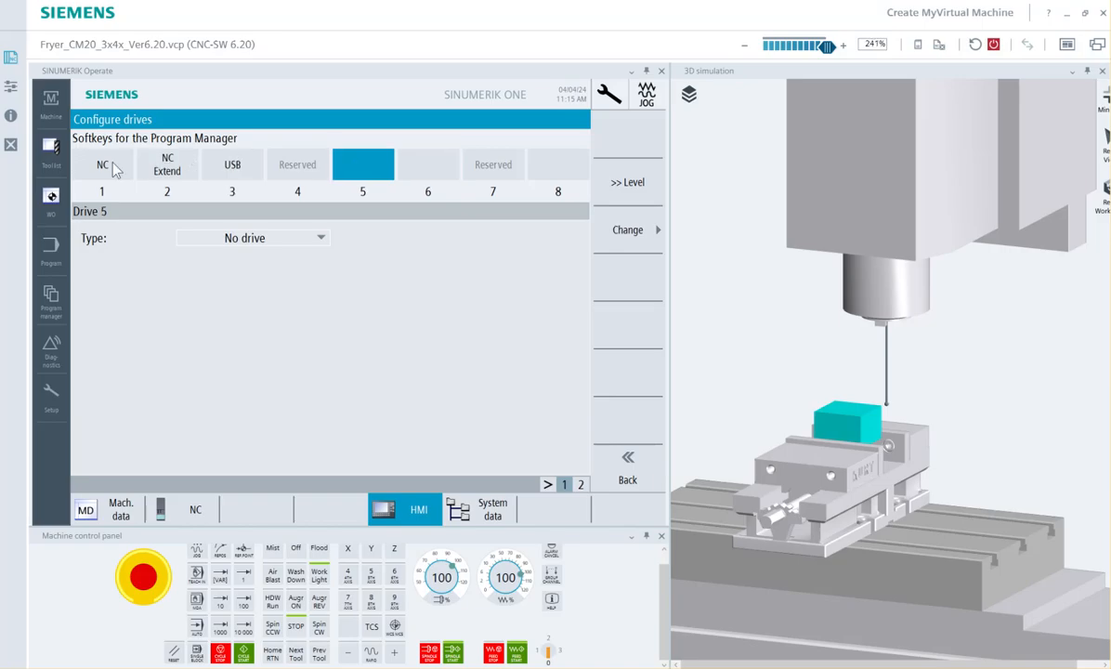
{"action": "mouse_move", "coordinate": [313, 175]}
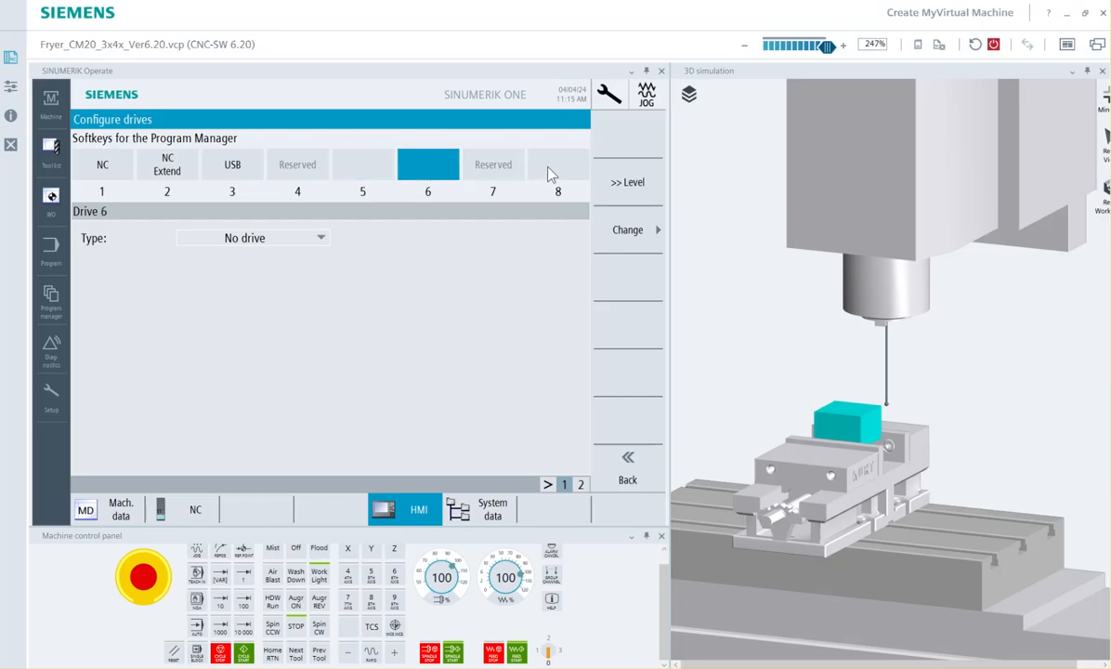
{"action": "left_click", "coordinate": [362, 165]}
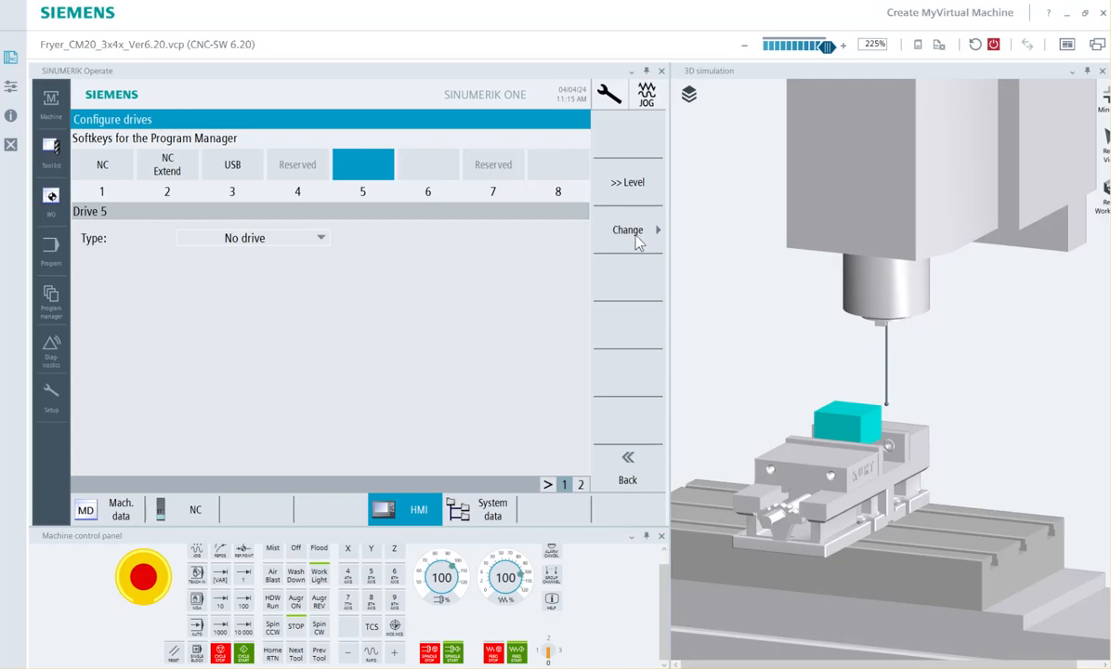
{"action": "left_click", "coordinate": [628, 229]}
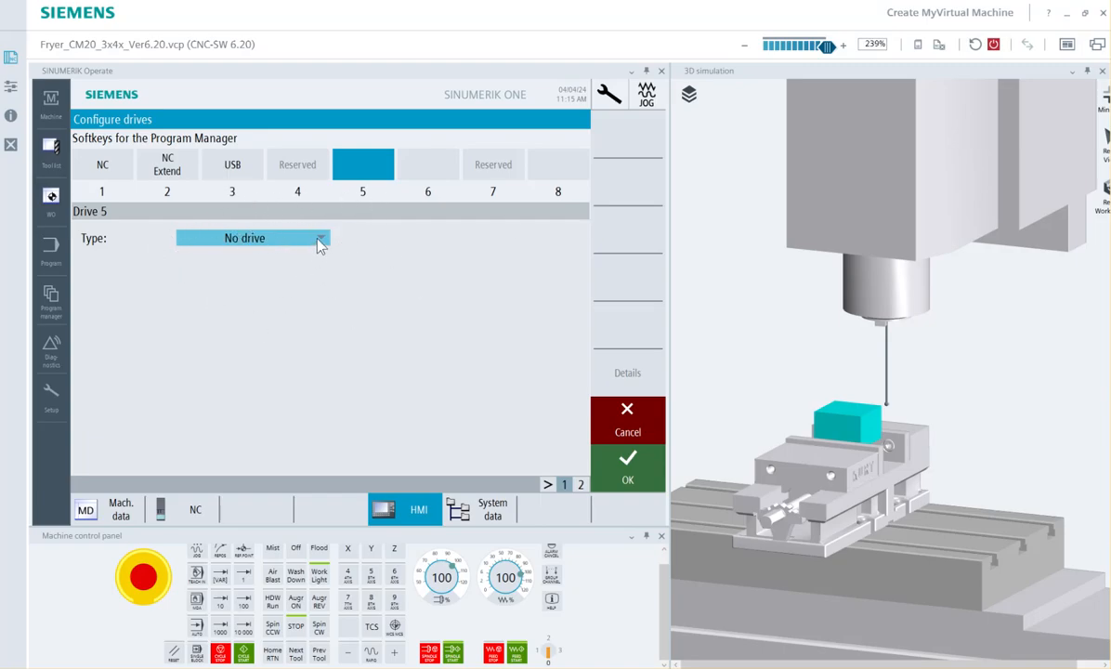
{"action": "left_click", "coordinate": [320, 238]}
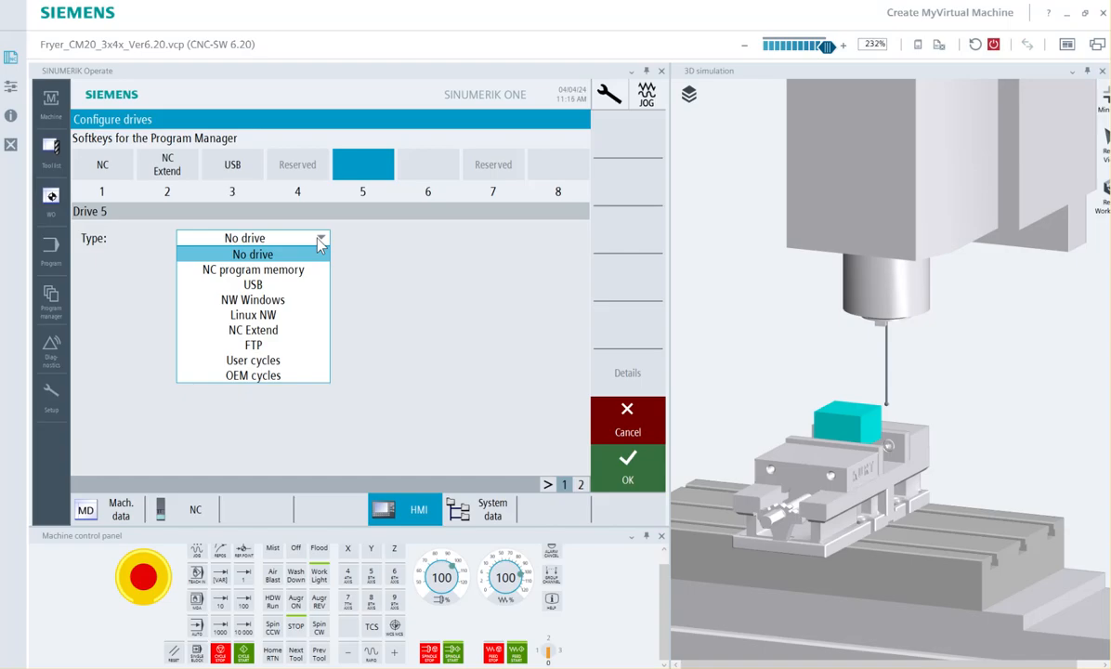
{"action": "mouse_move", "coordinate": [252, 330]}
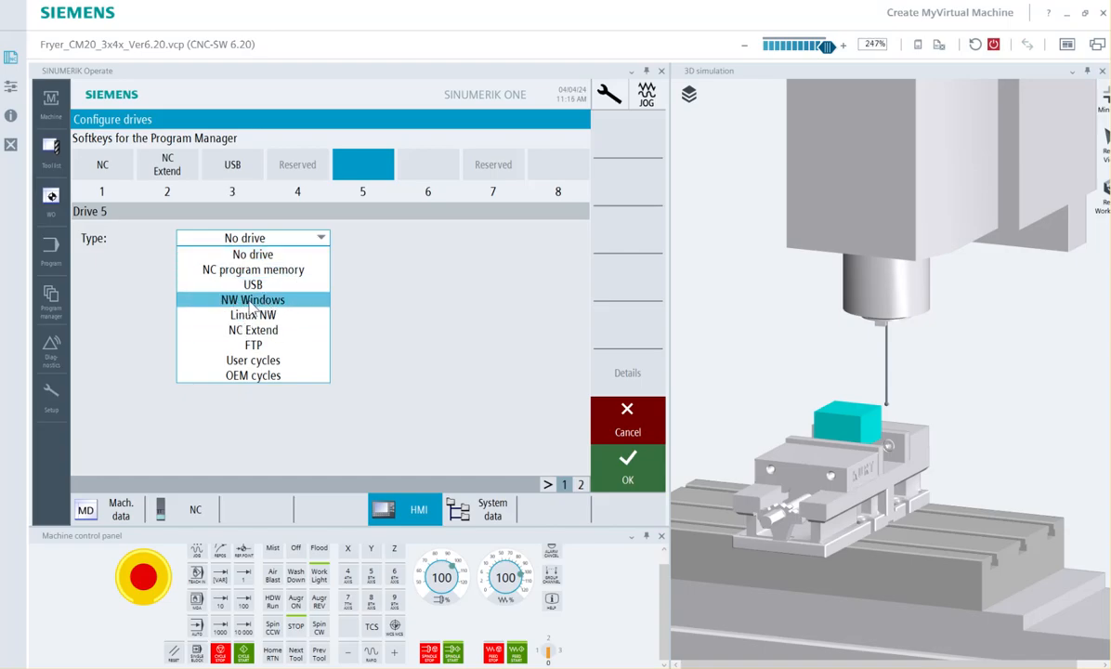
{"action": "left_click", "coordinate": [253, 299]}
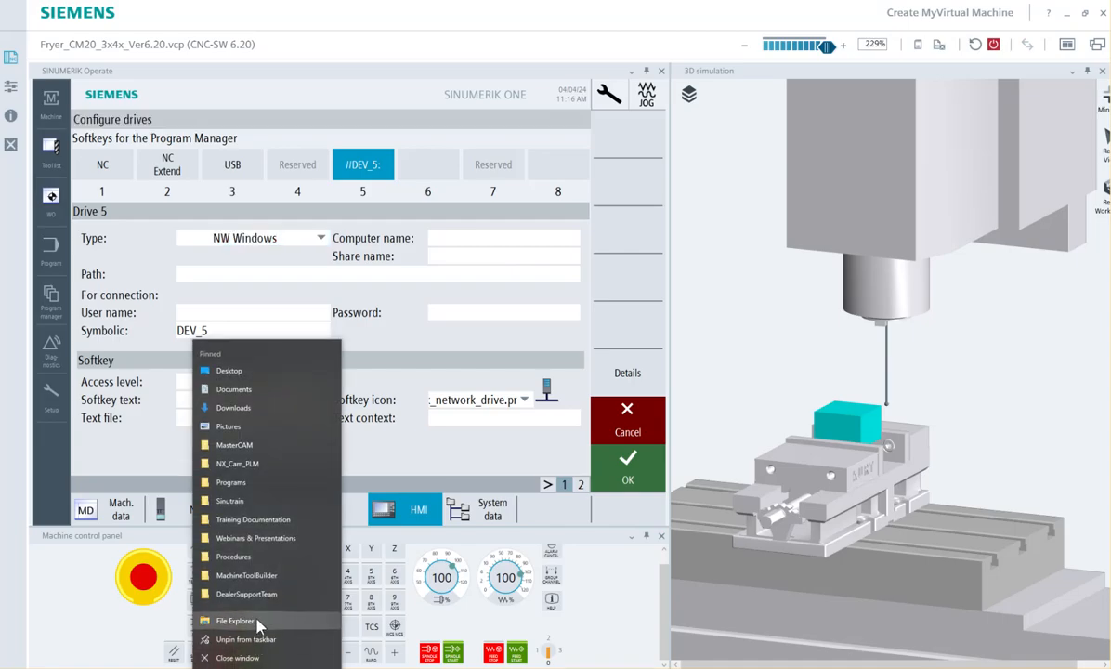
Step: Show the Documents SharedPrograms folder and its full path, then open its Properties
{"action": "left_click", "coordinate": [235, 621]}
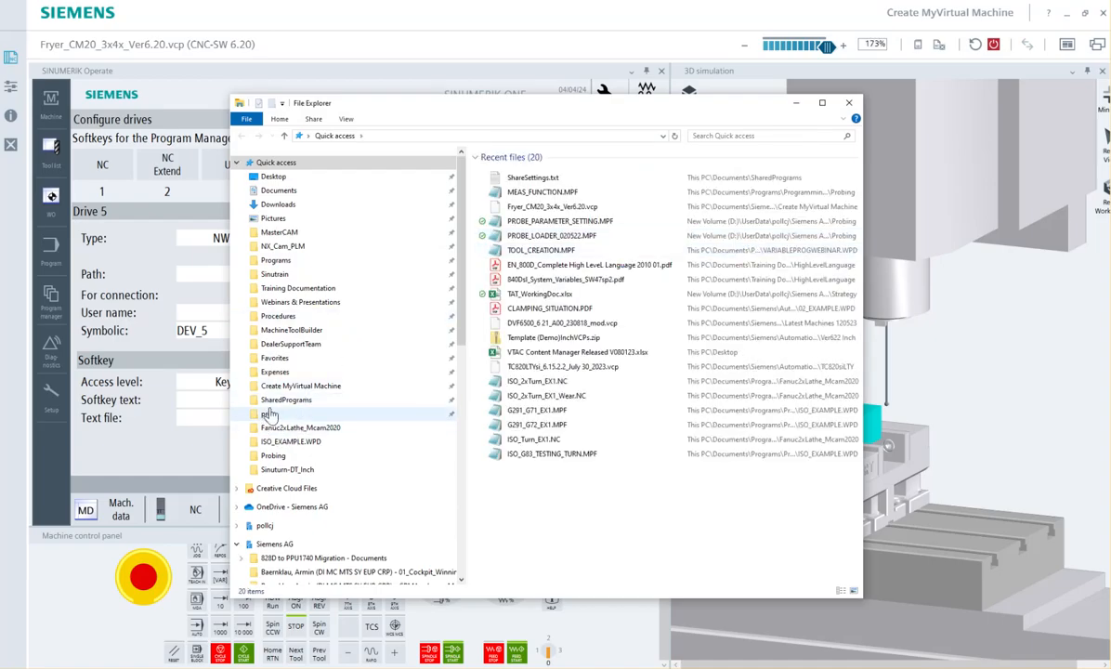
{"action": "left_click", "coordinate": [286, 399]}
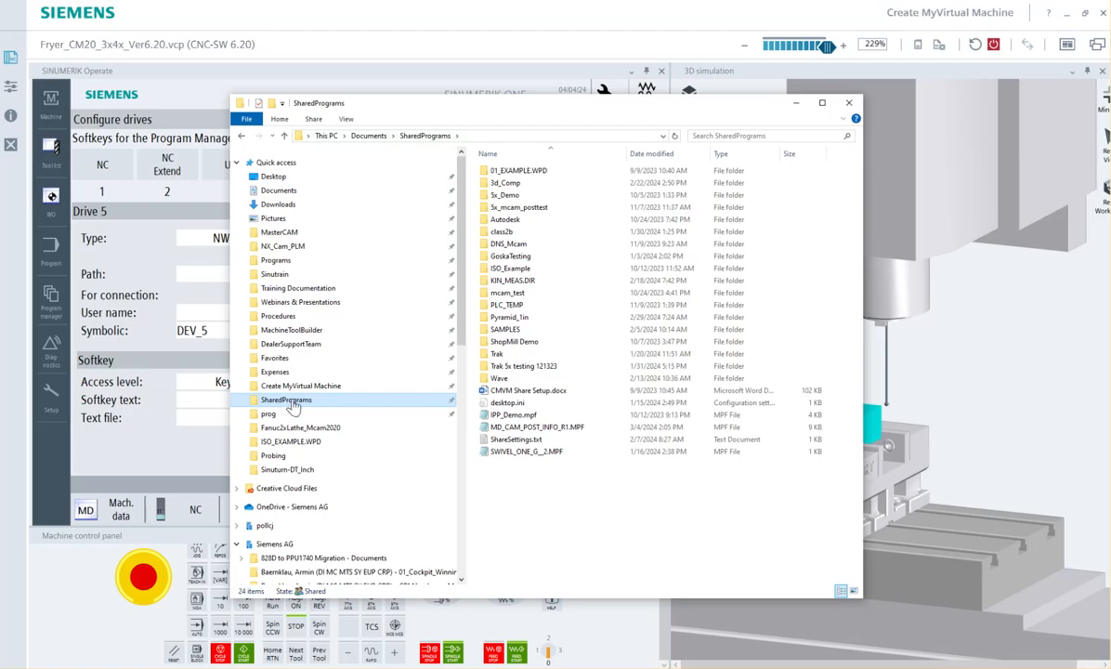
{"action": "left_click", "coordinate": [483, 136]}
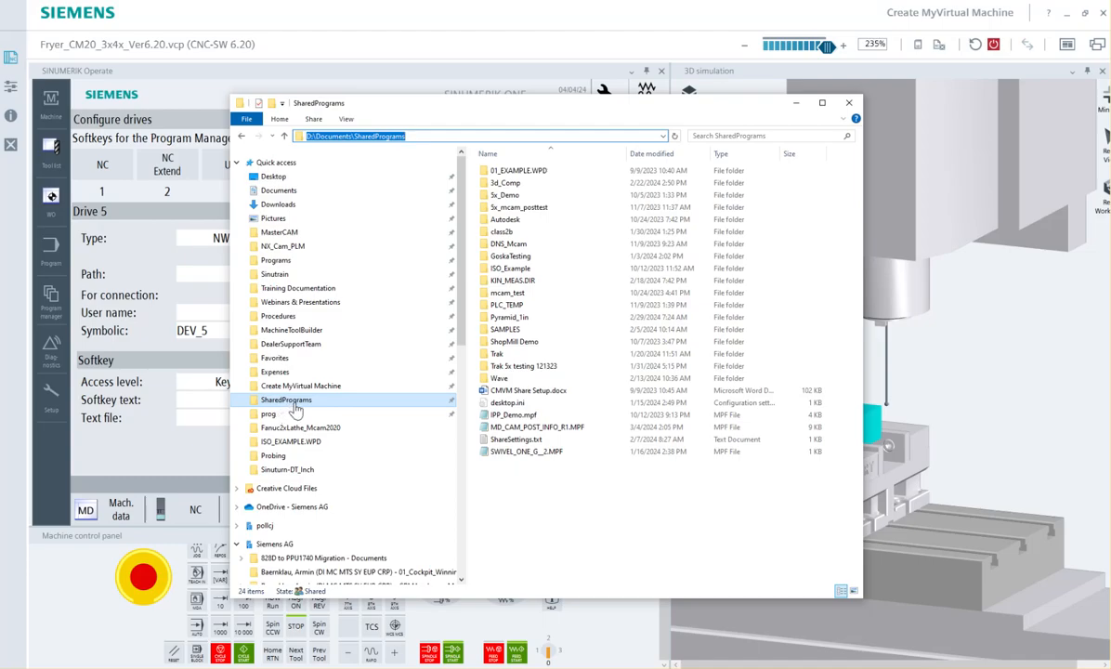
{"action": "right_click", "coordinate": [286, 400]}
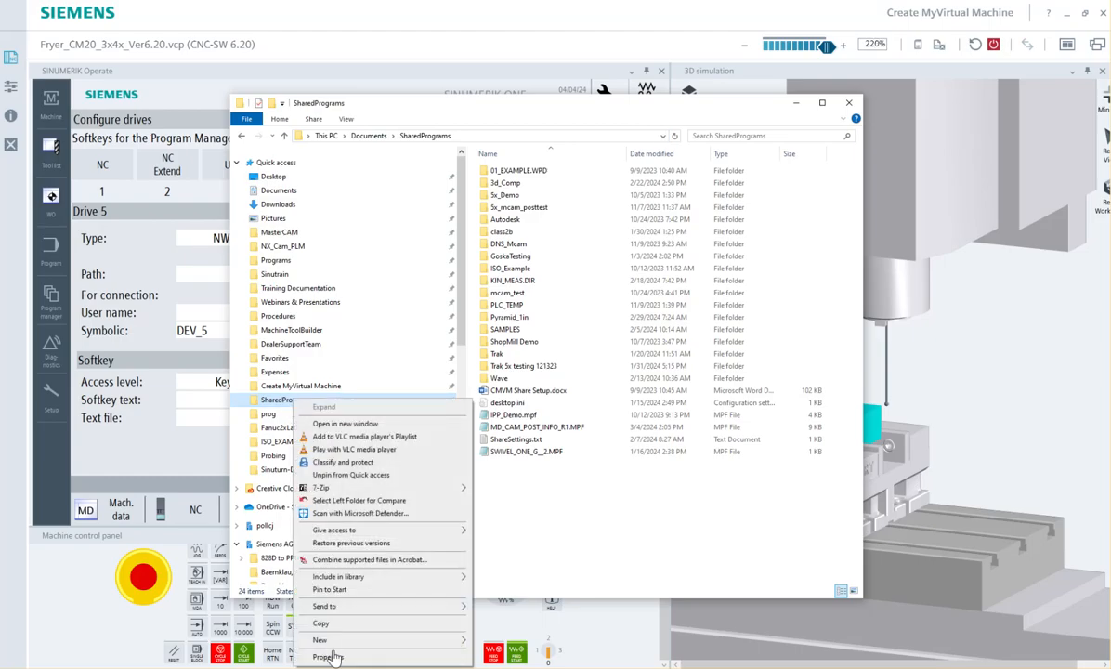
{"action": "left_click", "coordinate": [324, 657]}
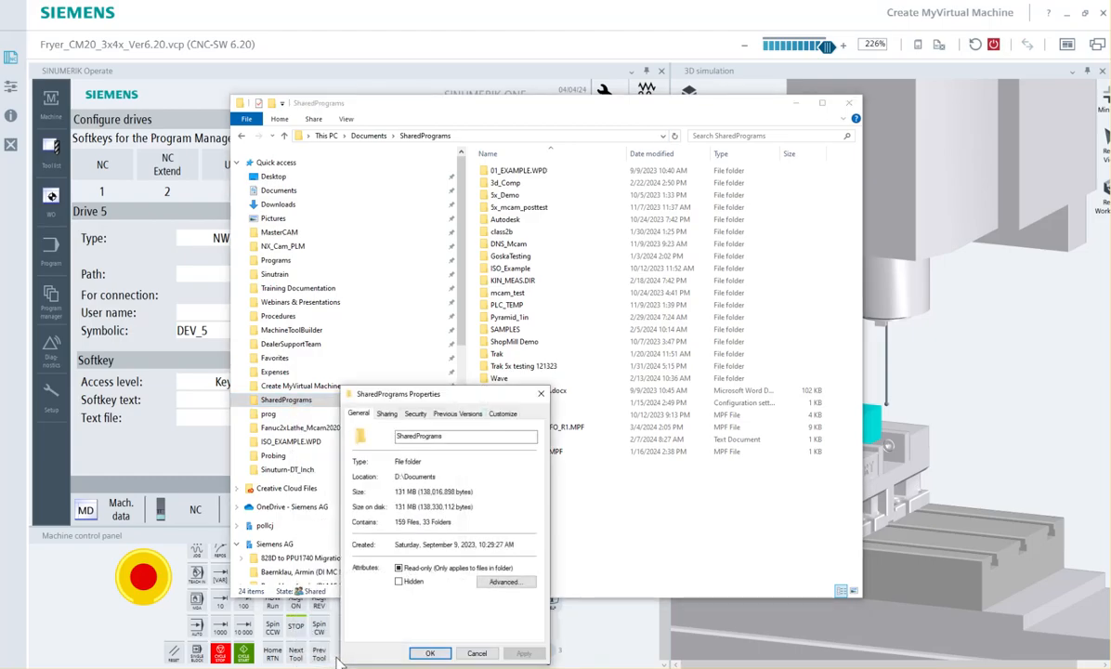
Step: Confirm Everyone has full control under SharedPrograms Advanced Sharing and accept with OK
{"action": "left_click_drag", "start_coordinate": [417, 393], "coordinate": [446, 260]}
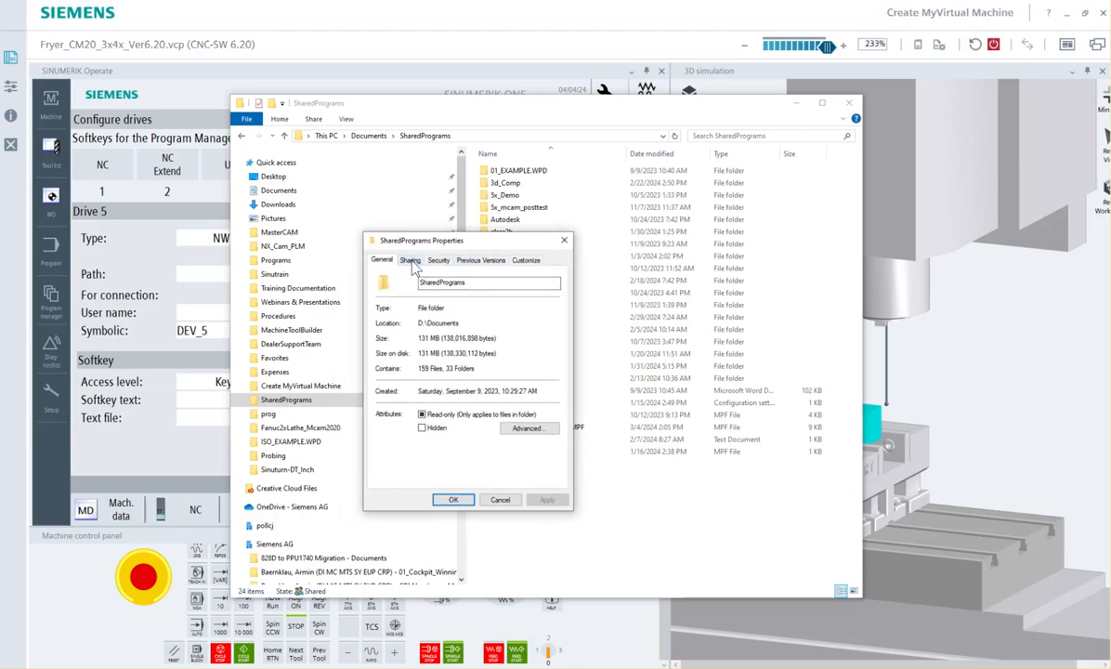
{"action": "left_click", "coordinate": [411, 259]}
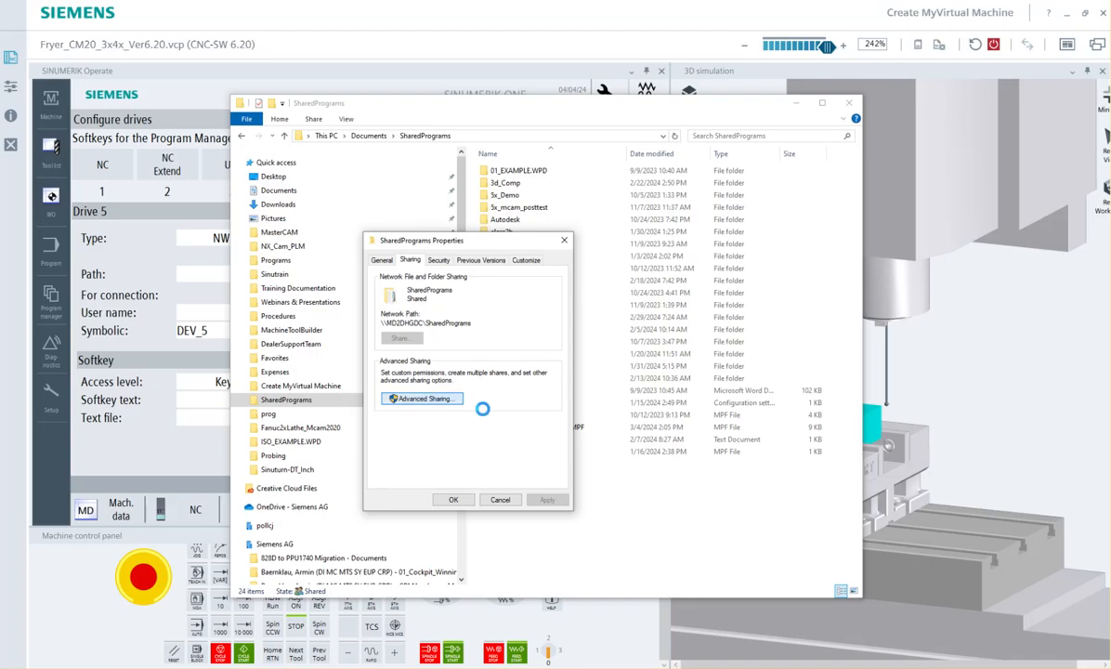
{"action": "left_click", "coordinate": [420, 398]}
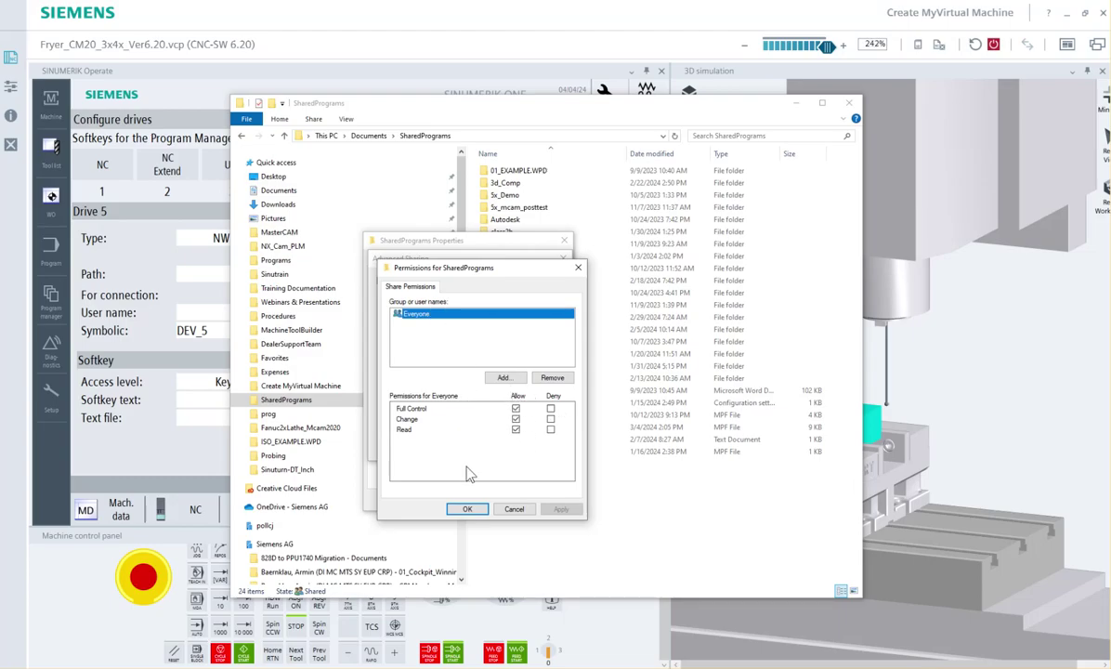
{"action": "mouse_move", "coordinate": [467, 509]}
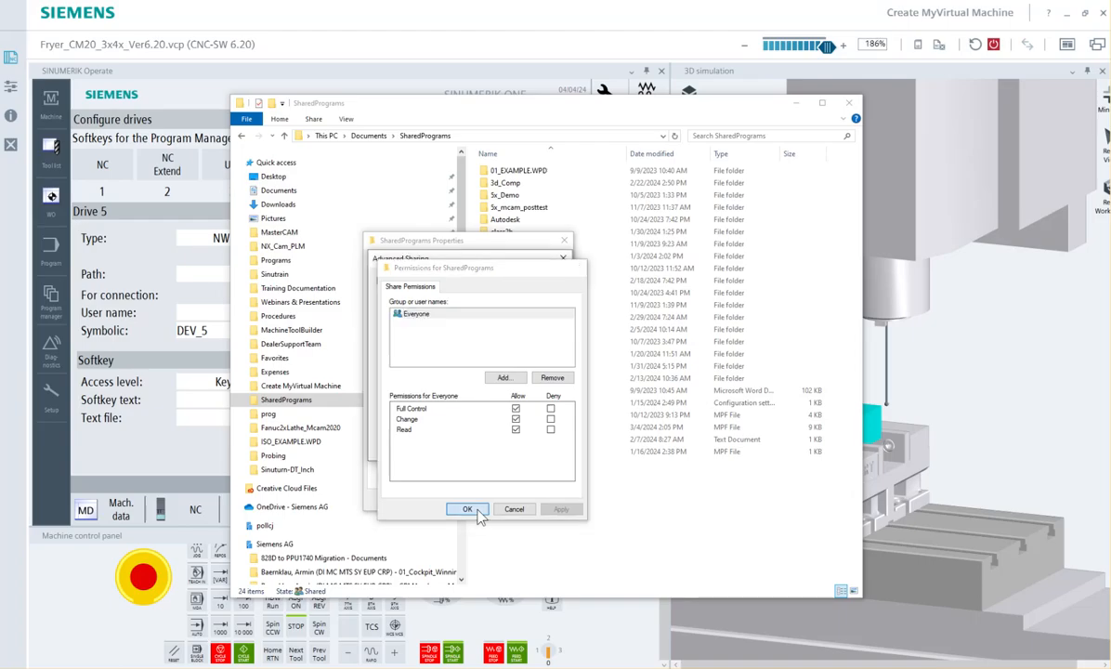
{"action": "left_click", "coordinate": [467, 508]}
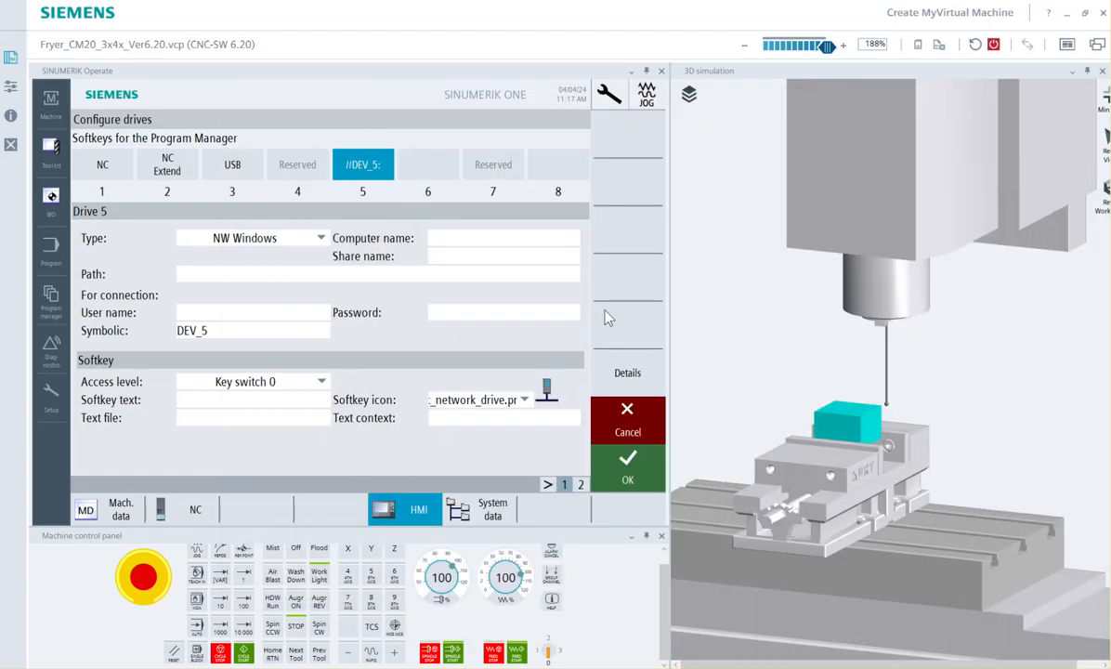
Step: Enter md2dhgdc as drive 5's computer name
{"action": "left_click", "coordinate": [503, 238]}
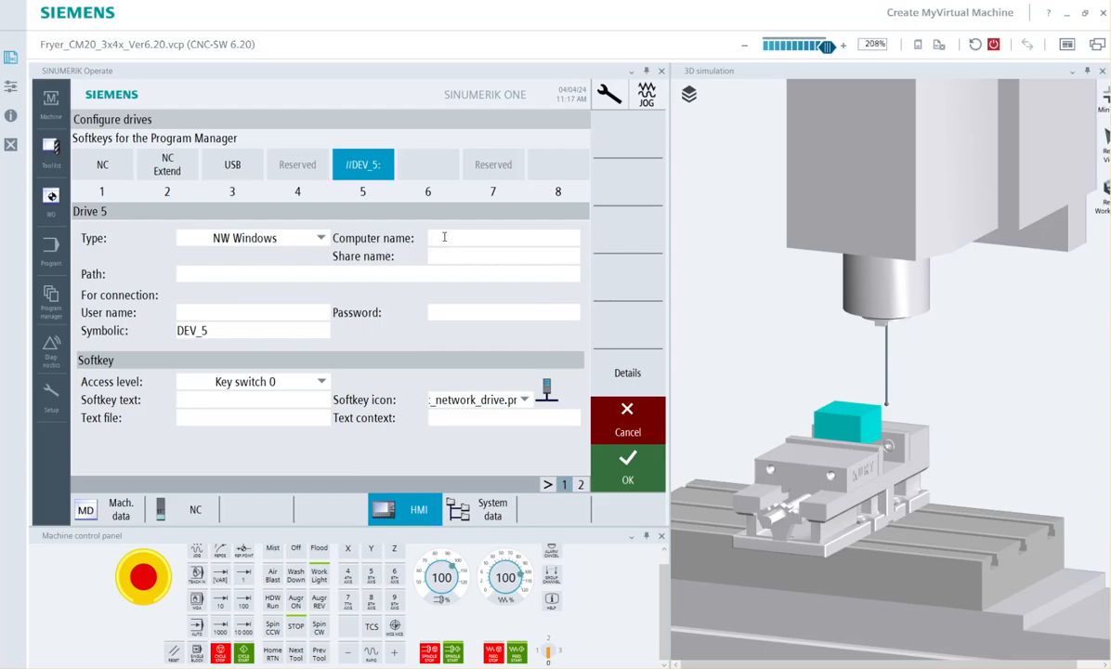
{"action": "type", "text": "md2dhgdc"}
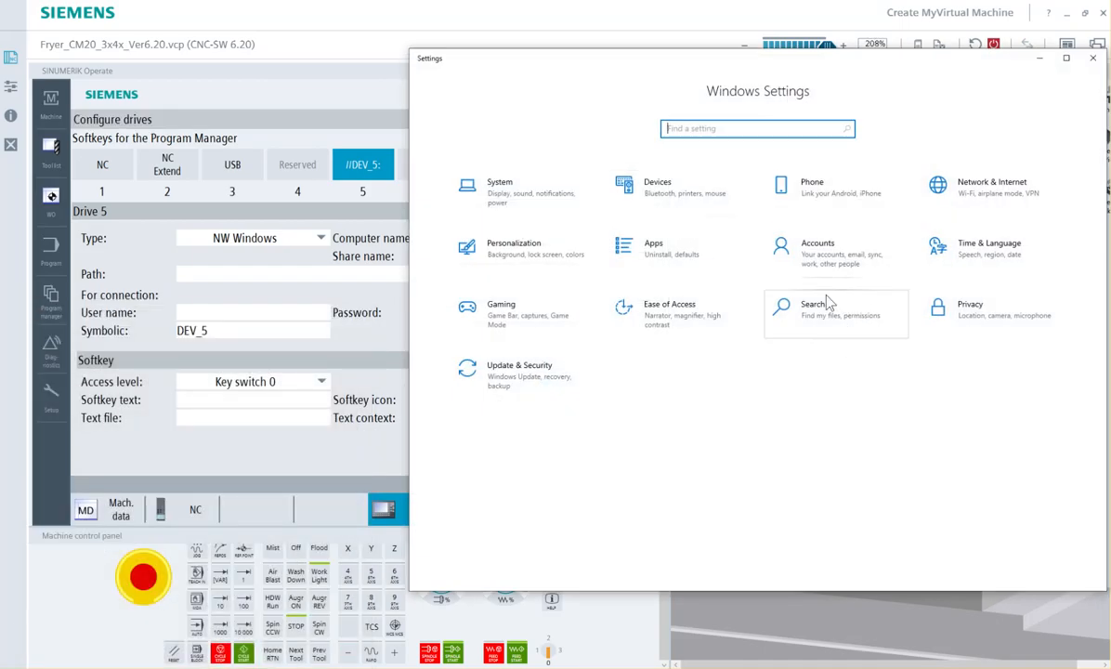
Step: Find the account's domain user name in Accounts, then show All Control Panel Items
{"action": "left_click", "coordinate": [817, 249]}
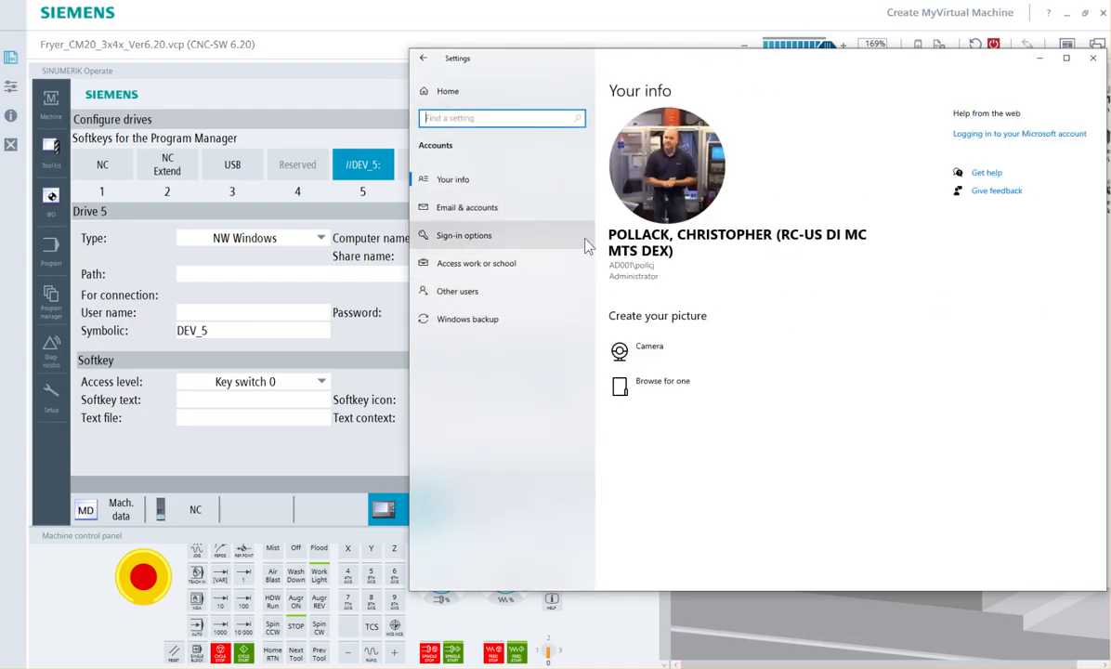
{"action": "mouse_move", "coordinate": [483, 235]}
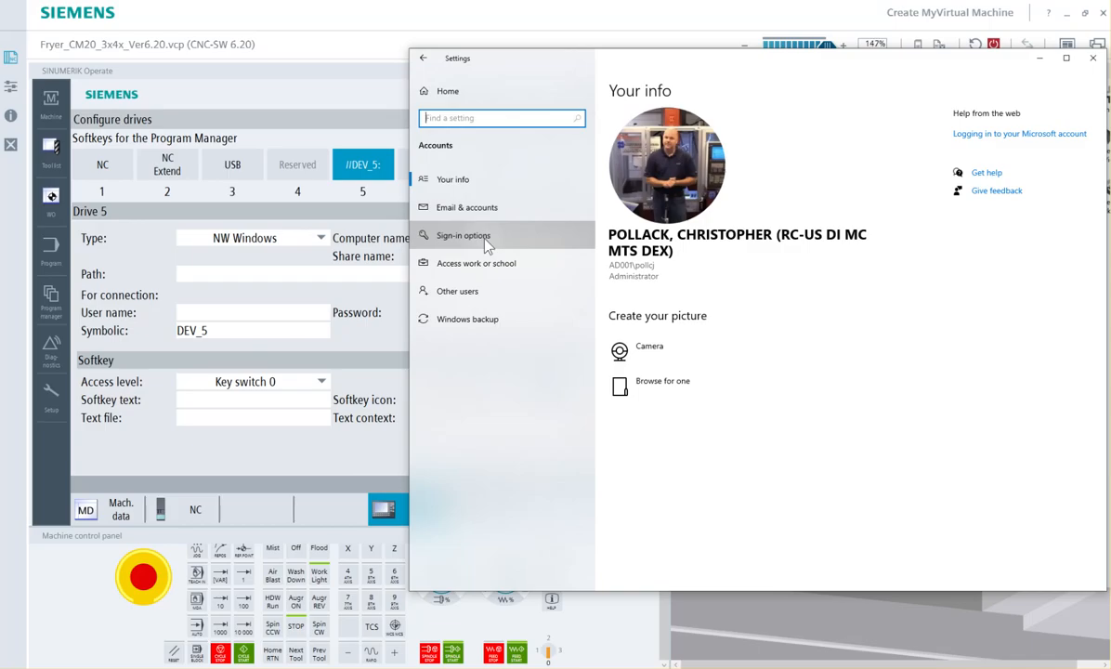
{"action": "left_click", "coordinate": [462, 235]}
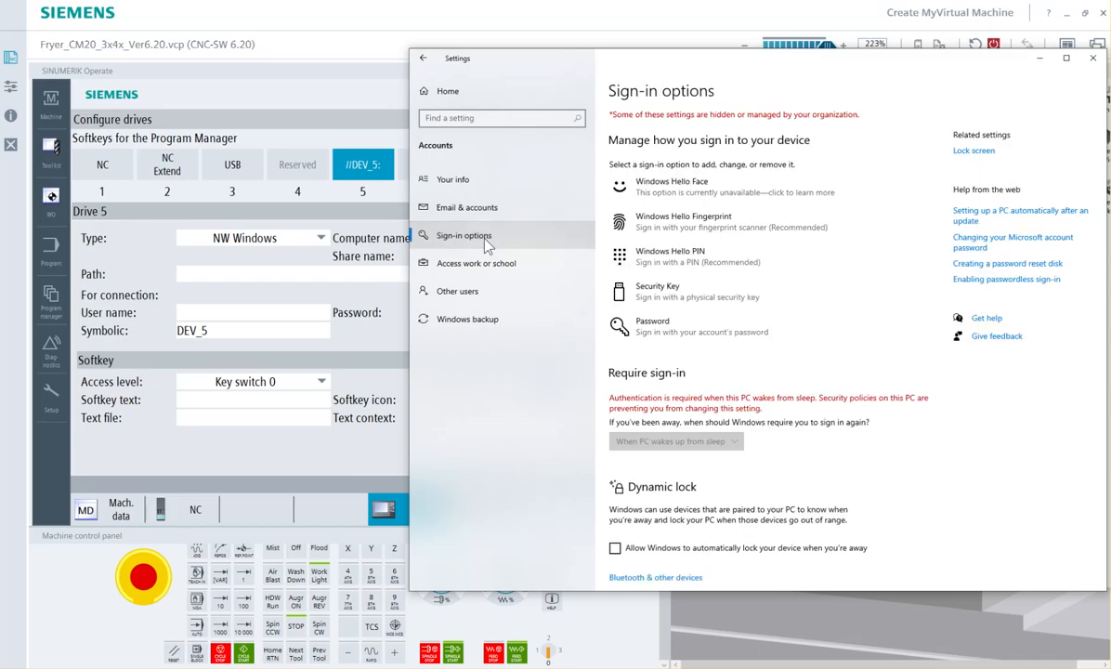
{"action": "left_click", "coordinate": [452, 179]}
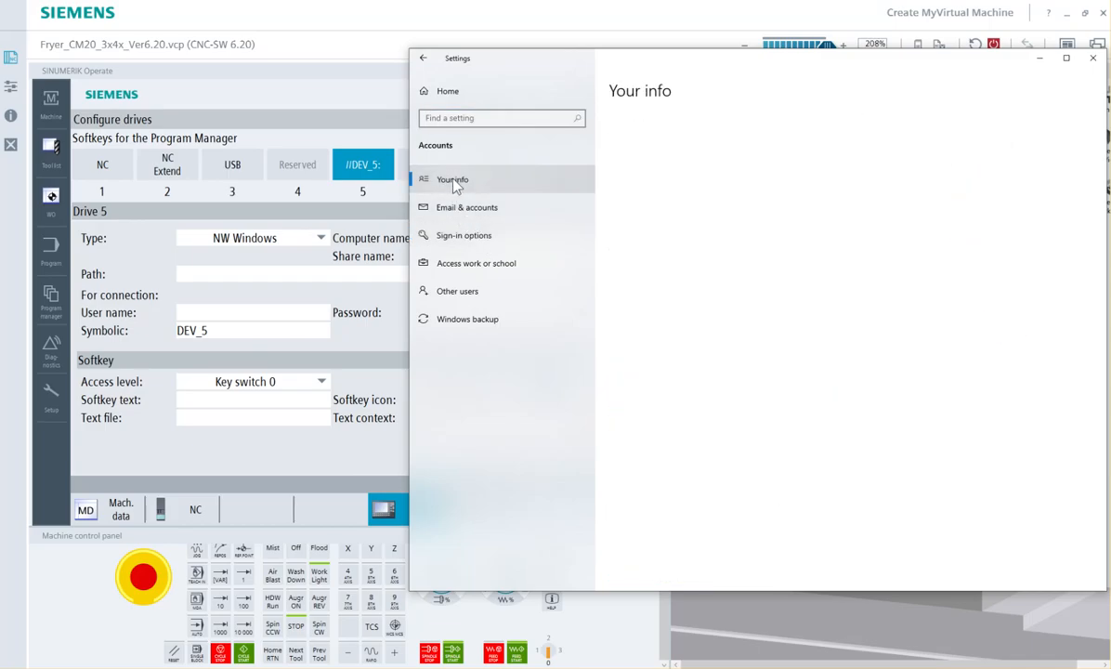
{"action": "left_click", "coordinate": [452, 179]}
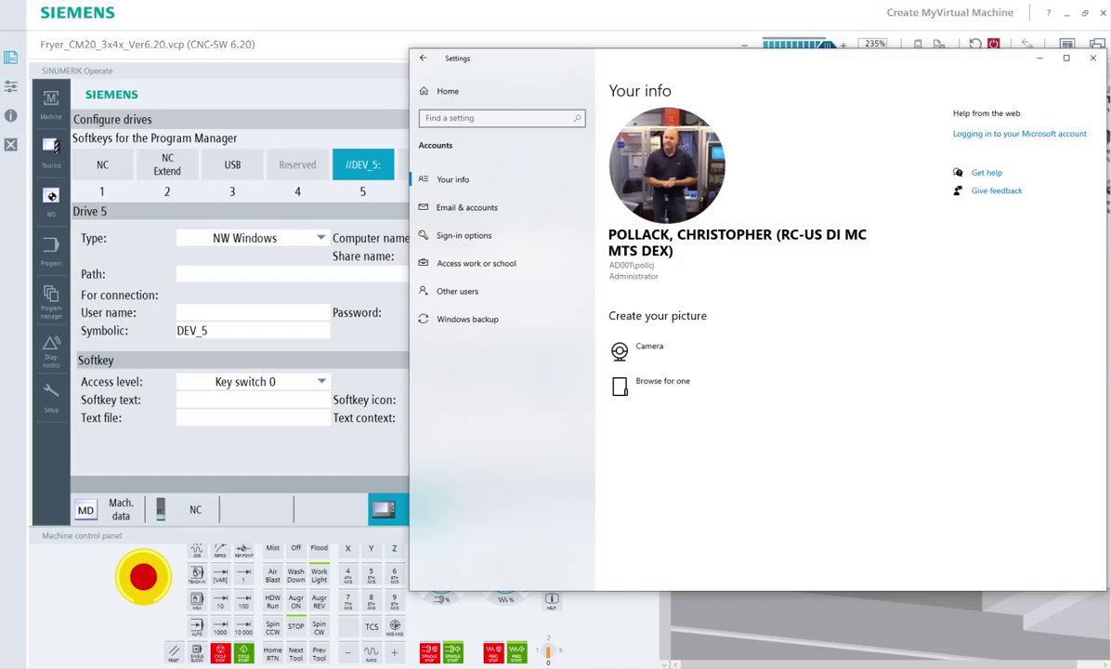
{"action": "left_click", "coordinate": [1093, 58]}
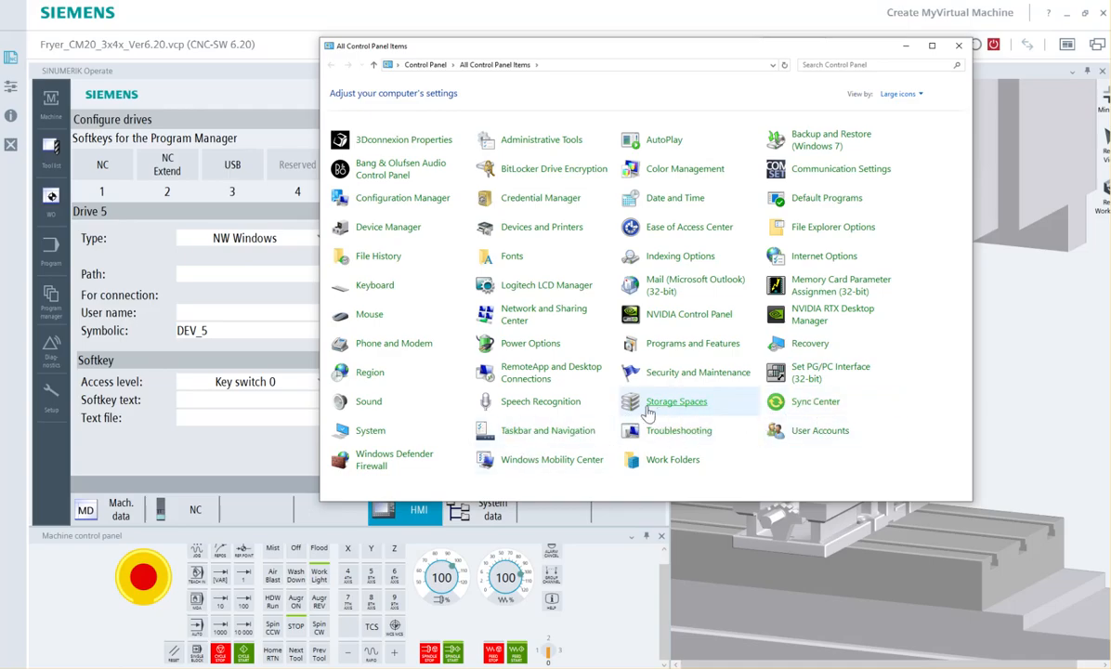
{"action": "mouse_move", "coordinate": [769, 454]}
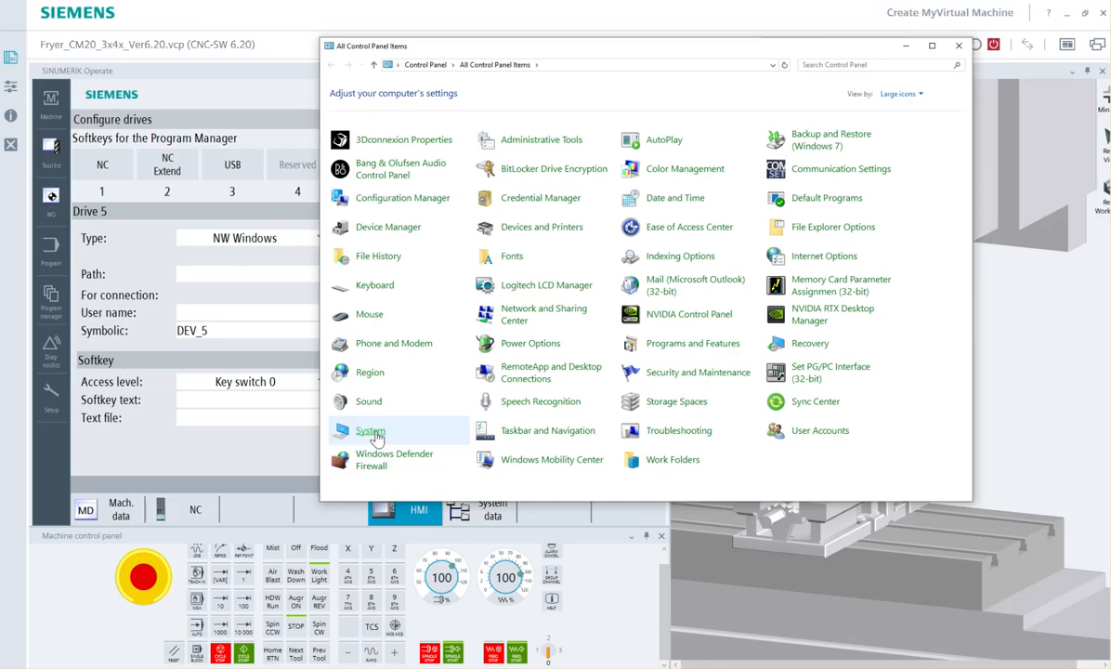
Step: Look up the device name md2dhgdc in System settings, then close the windows
{"action": "left_click", "coordinate": [370, 430]}
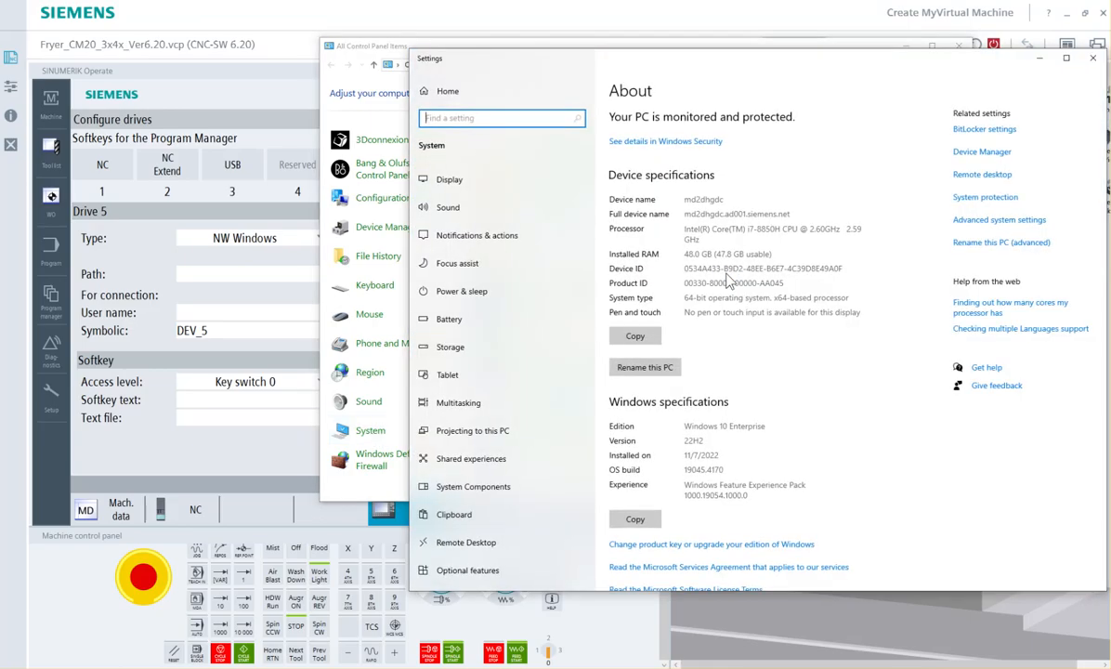
{"action": "mouse_move", "coordinate": [660, 215]}
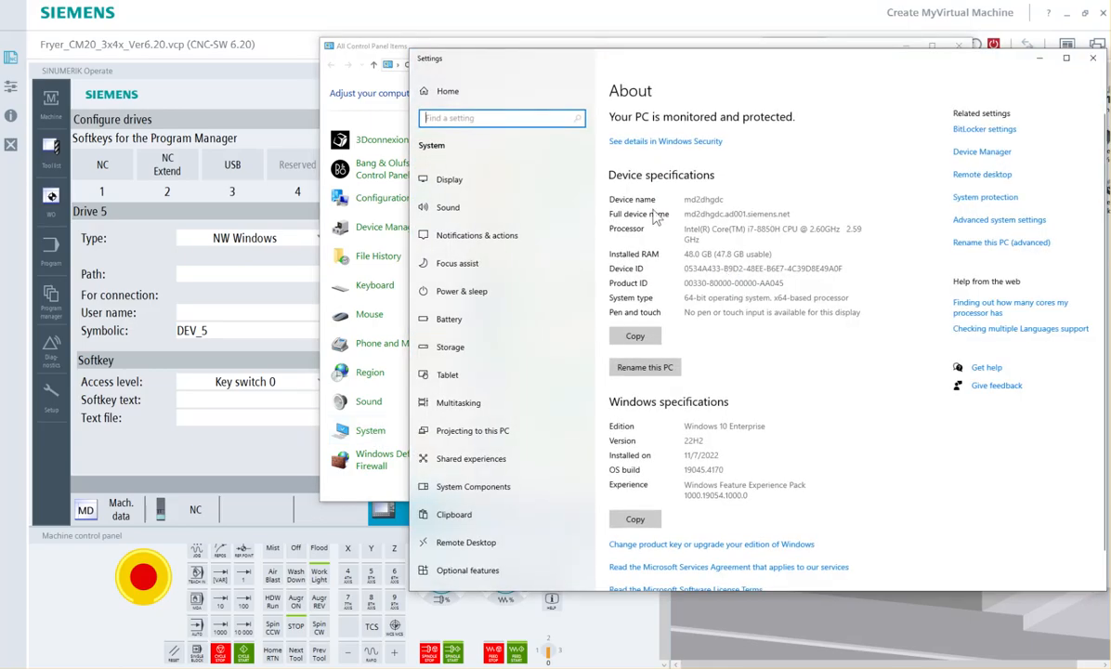
{"action": "mouse_move", "coordinate": [688, 203]}
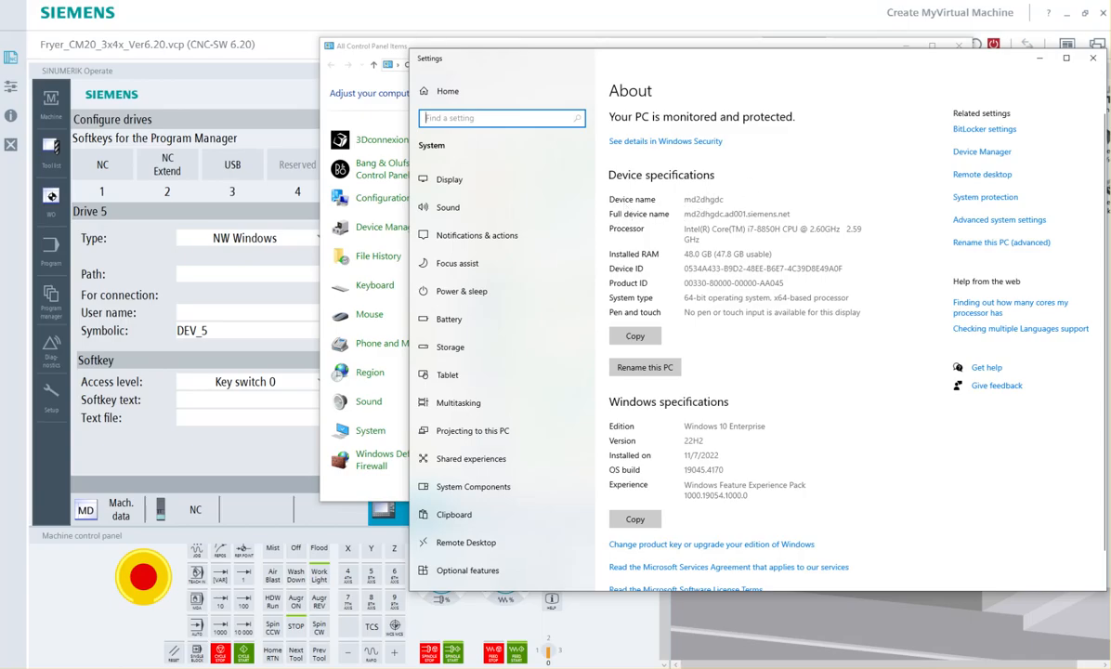
{"action": "left_click", "coordinate": [1092, 57]}
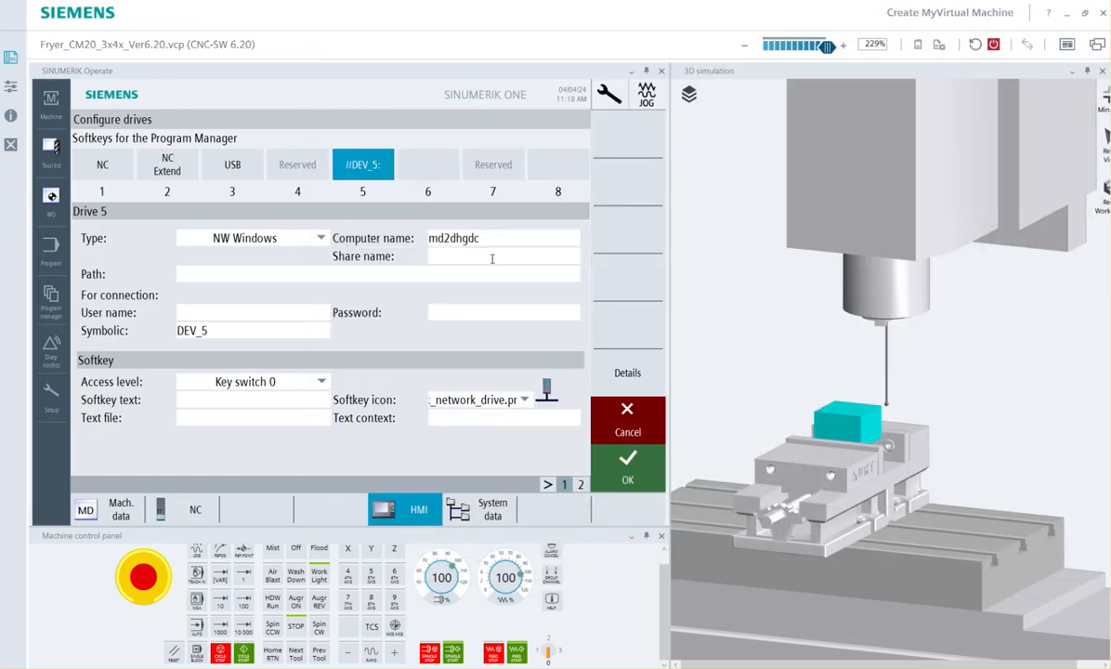
Step: Paste SharedPrograms into drive 5's Share name field
{"action": "left_click", "coordinate": [502, 256]}
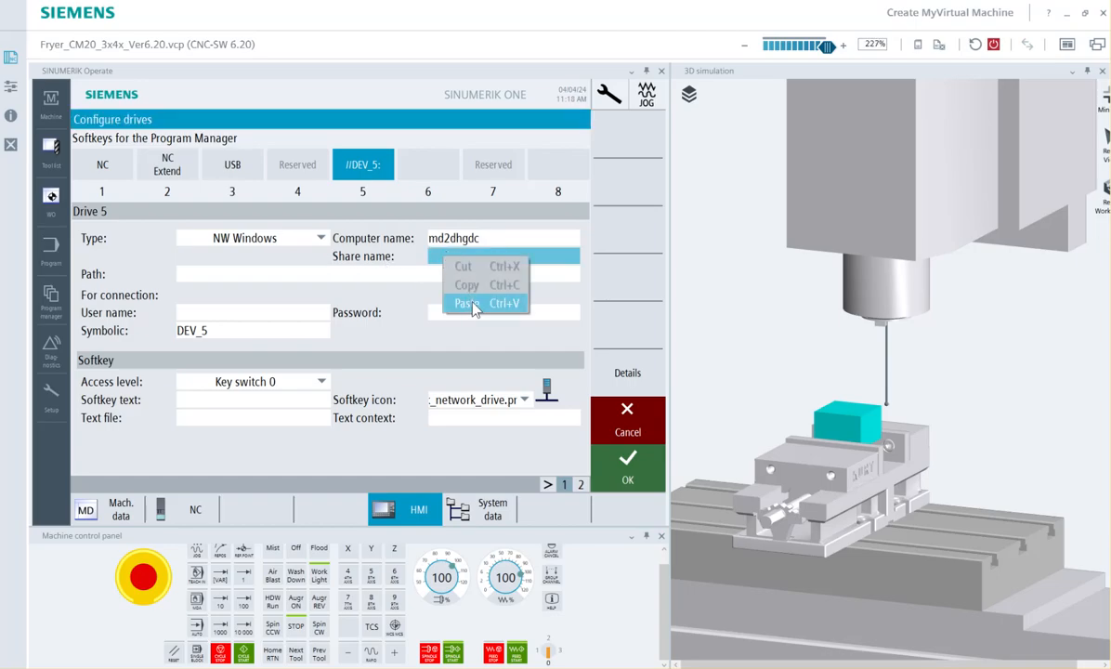
{"action": "left_click", "coordinate": [467, 303]}
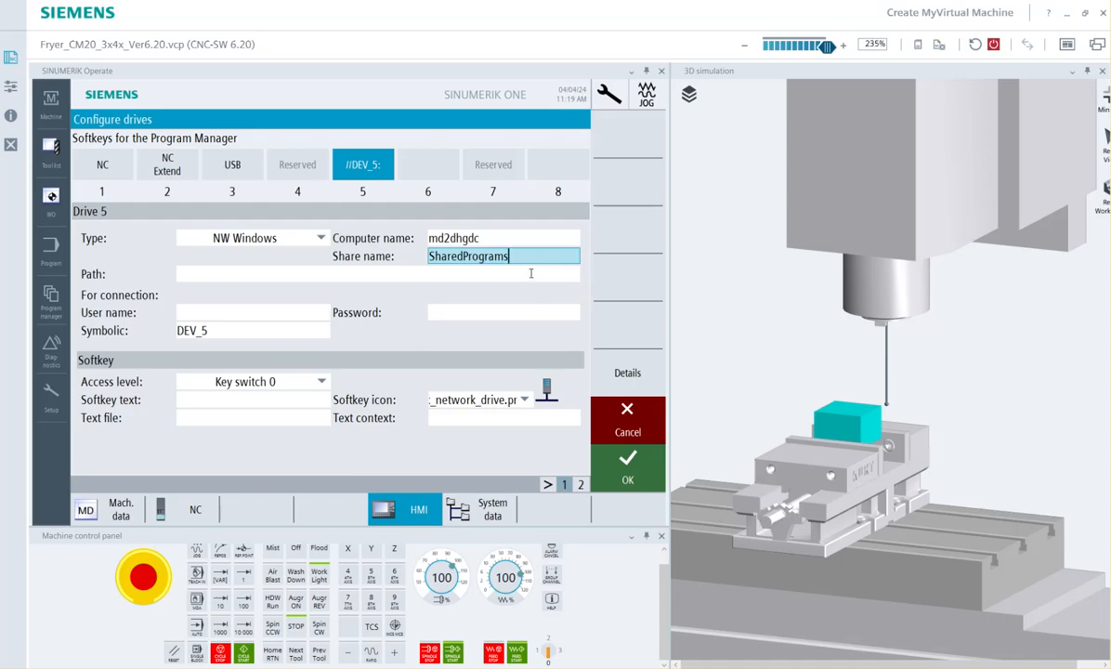
{"action": "left_click", "coordinate": [371, 273]}
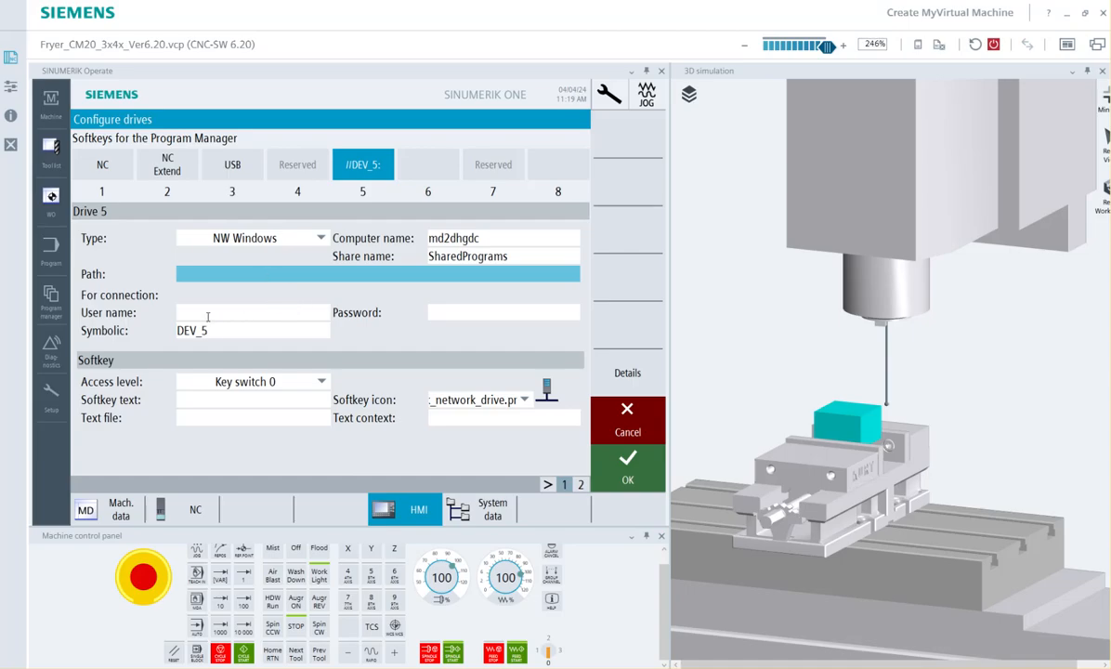
Step: Paste the domain user name into User name and begin entering the password
{"action": "left_click", "coordinate": [502, 312]}
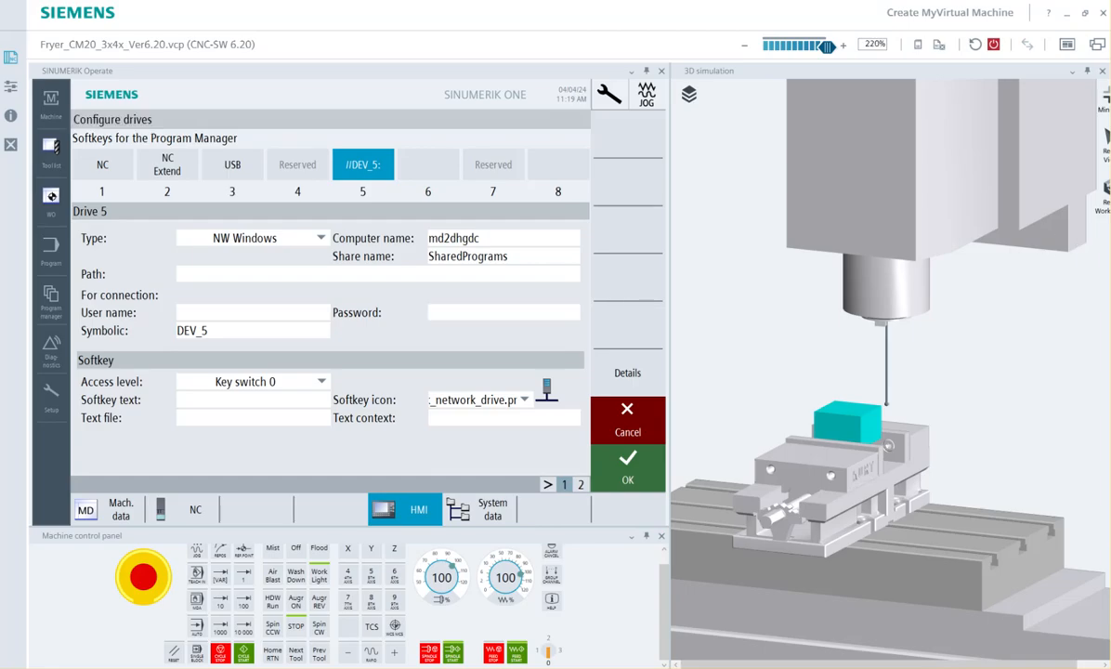
{"action": "right_click", "coordinate": [250, 330]}
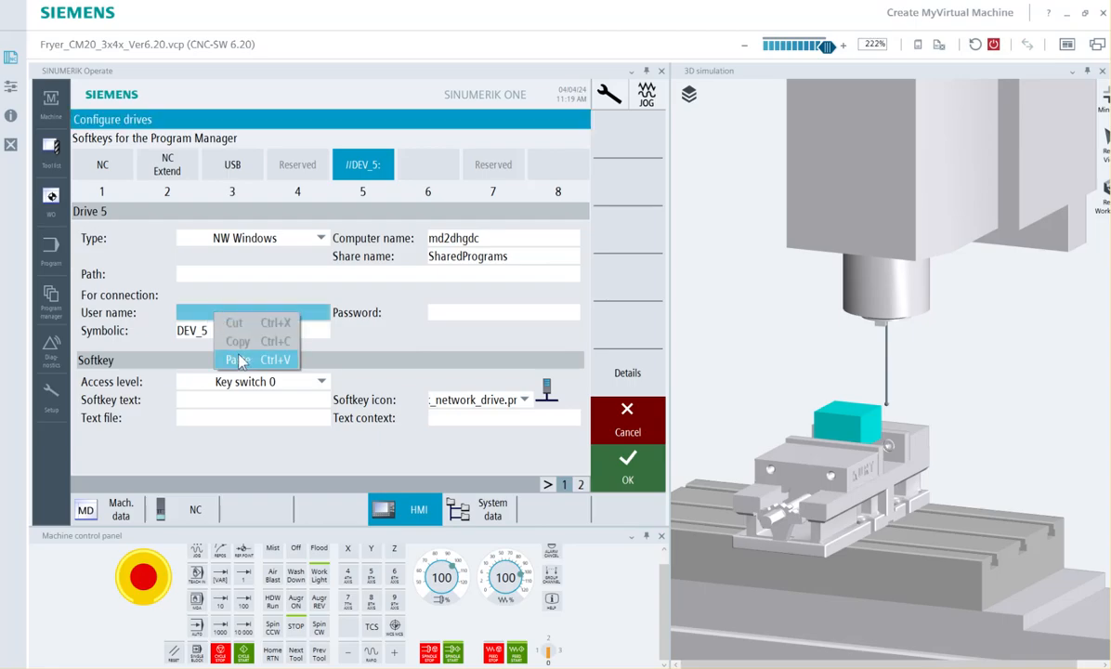
{"action": "left_click", "coordinate": [237, 360]}
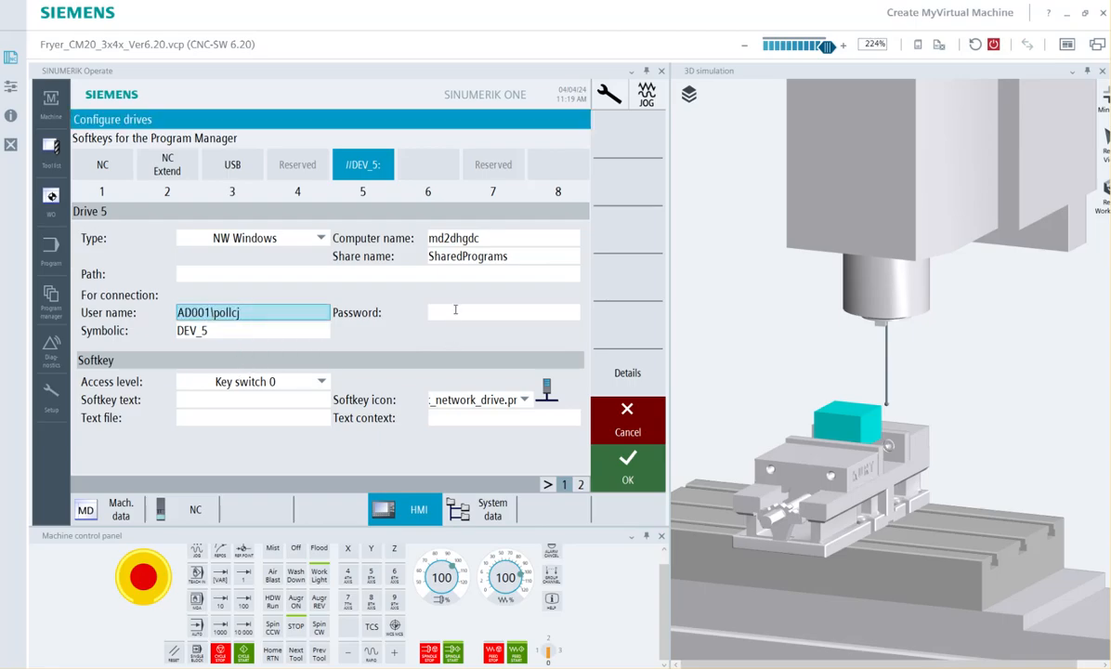
{"action": "left_click", "coordinate": [504, 313]}
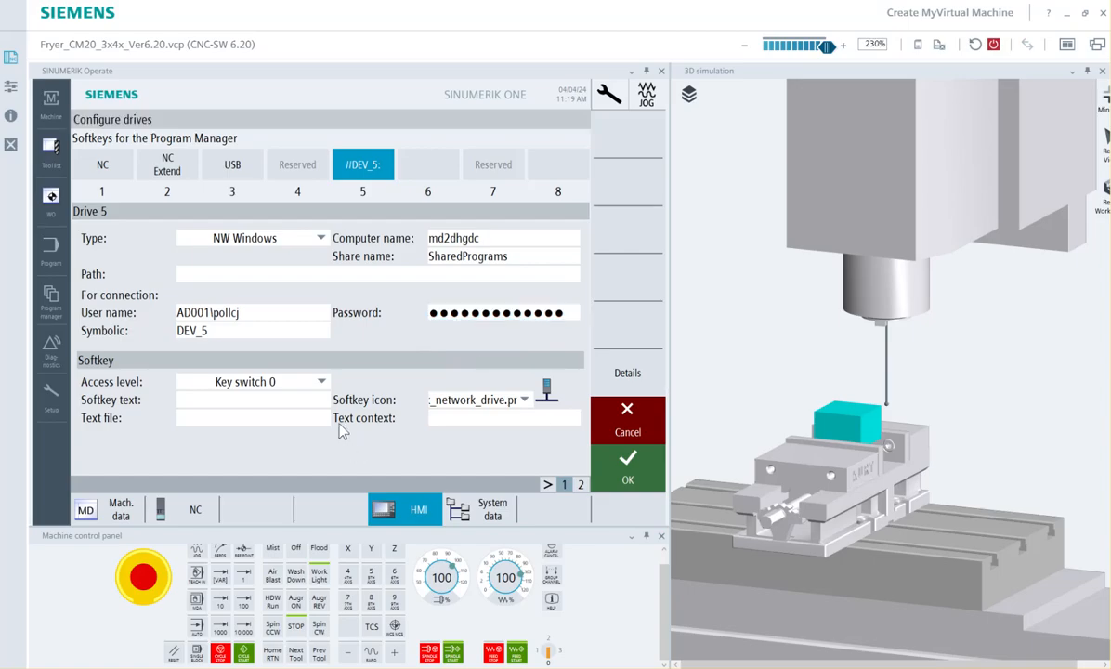
Step: Enter 'Shared Programs' as drive 5's softkey text so softkey 5 shows it
{"action": "left_click", "coordinate": [253, 400]}
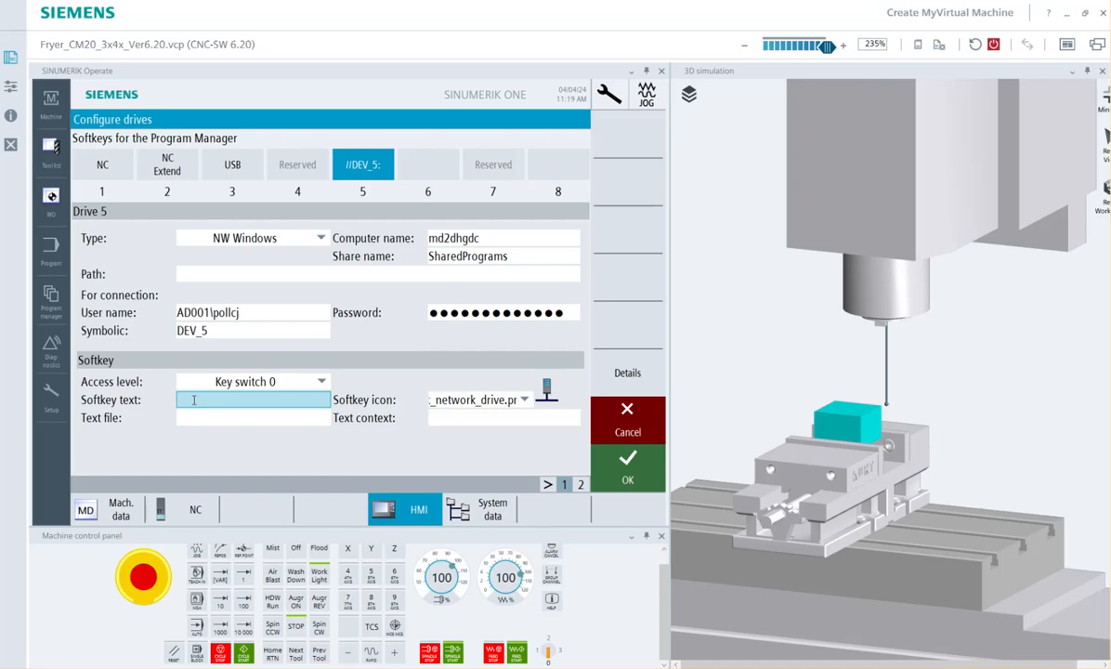
{"action": "type", "text": "Shared"}
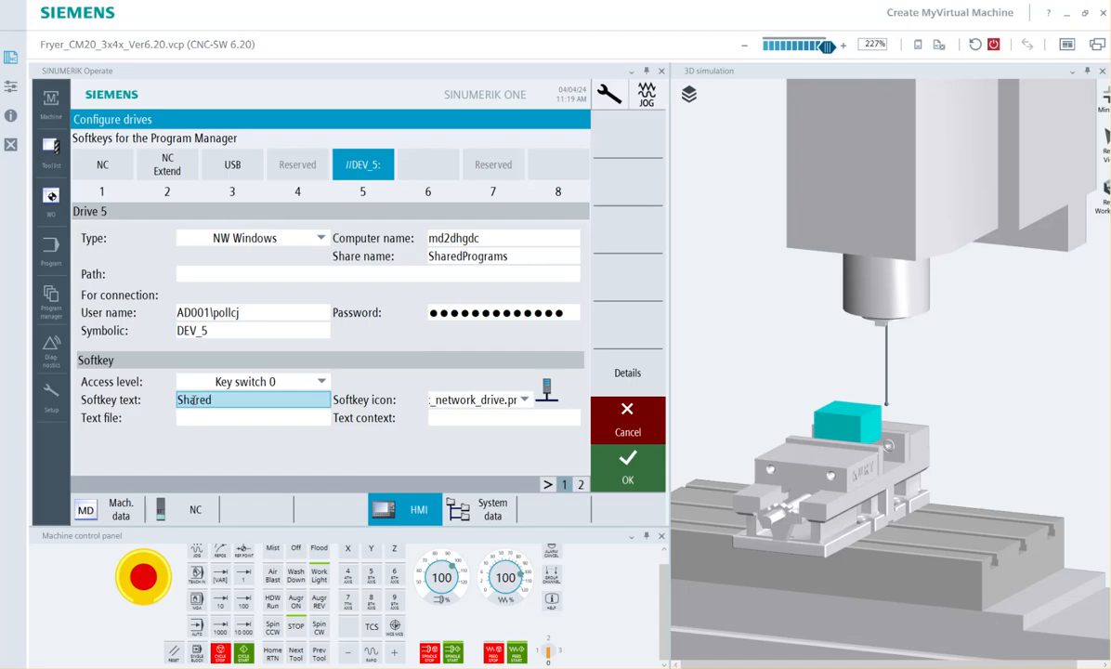
{"action": "type", "text": "Programs"}
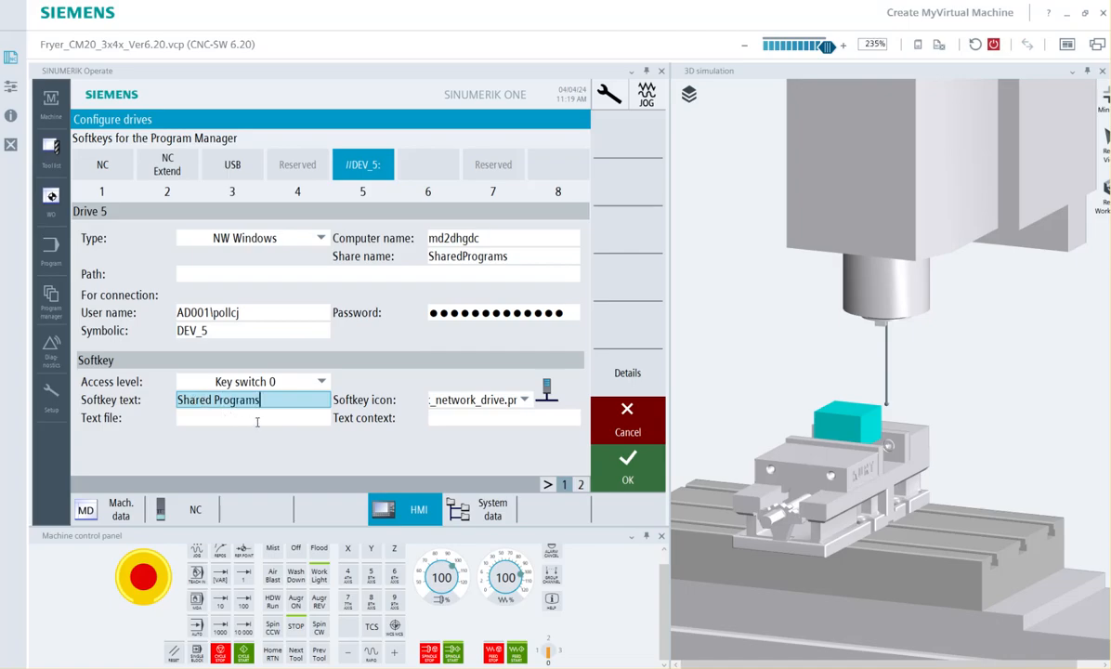
{"action": "left_click", "coordinate": [253, 417]}
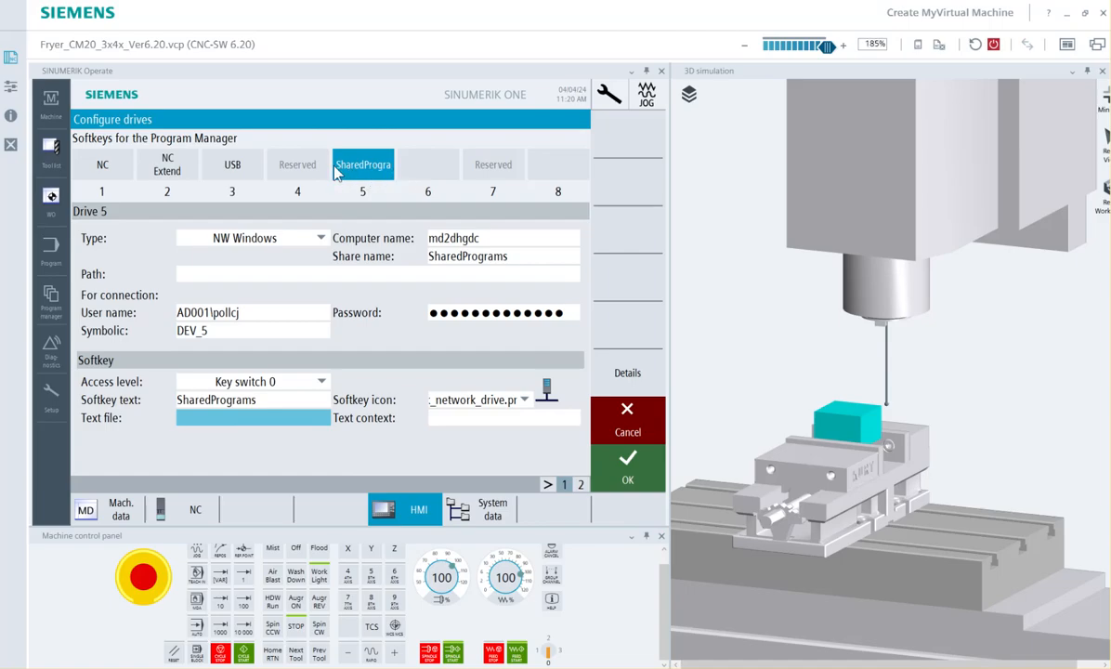
{"action": "left_click", "coordinate": [843, 44]}
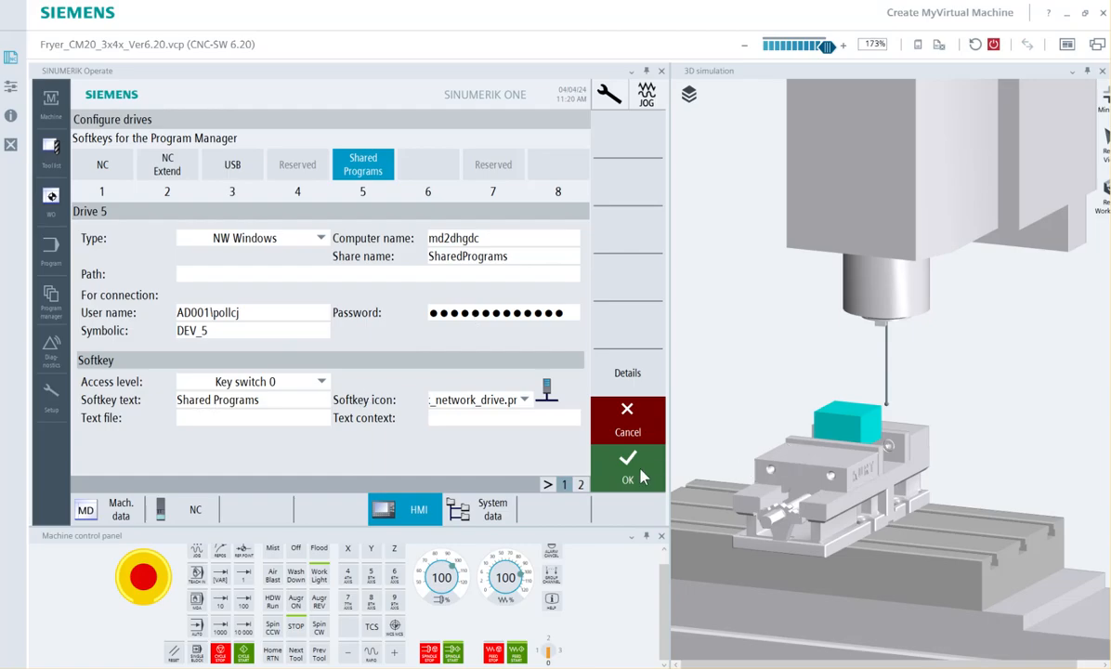
Step: Save the drive 5 configuration and open the Shared Programs drive in Program Manager
{"action": "left_click", "coordinate": [627, 469]}
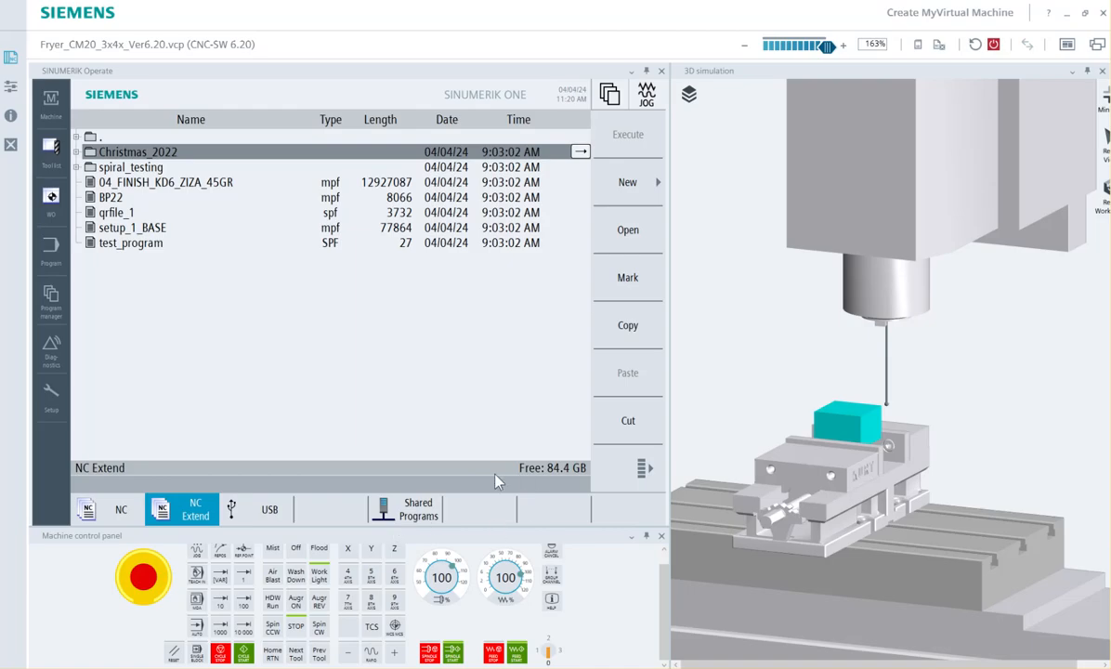
{"action": "left_click", "coordinate": [417, 508]}
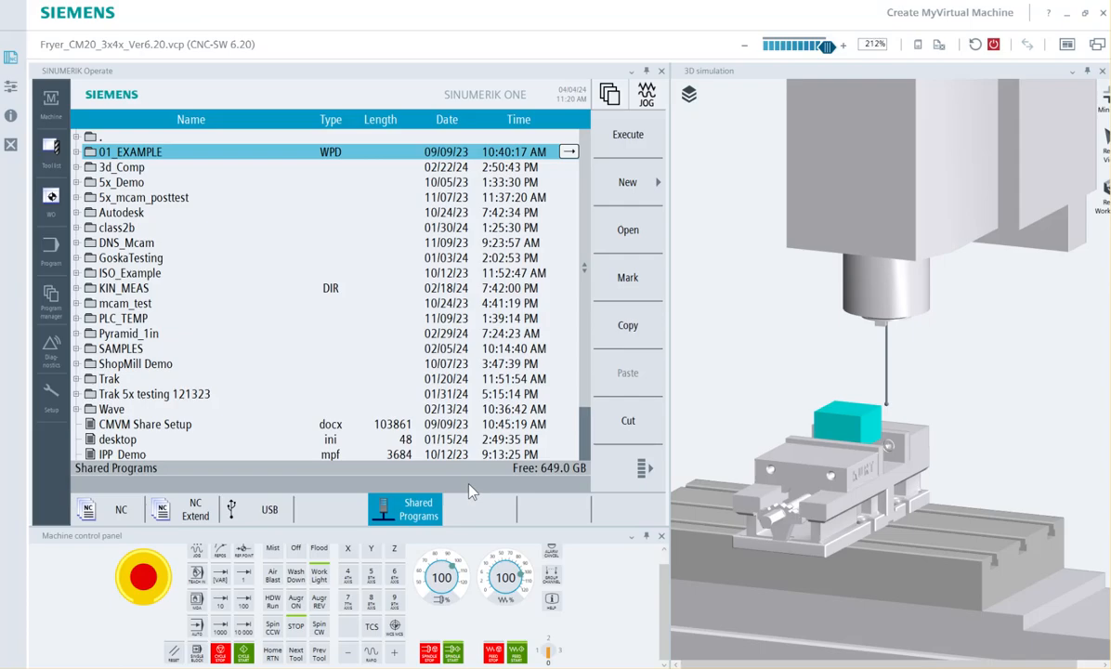
{"action": "left_click", "coordinate": [844, 43]}
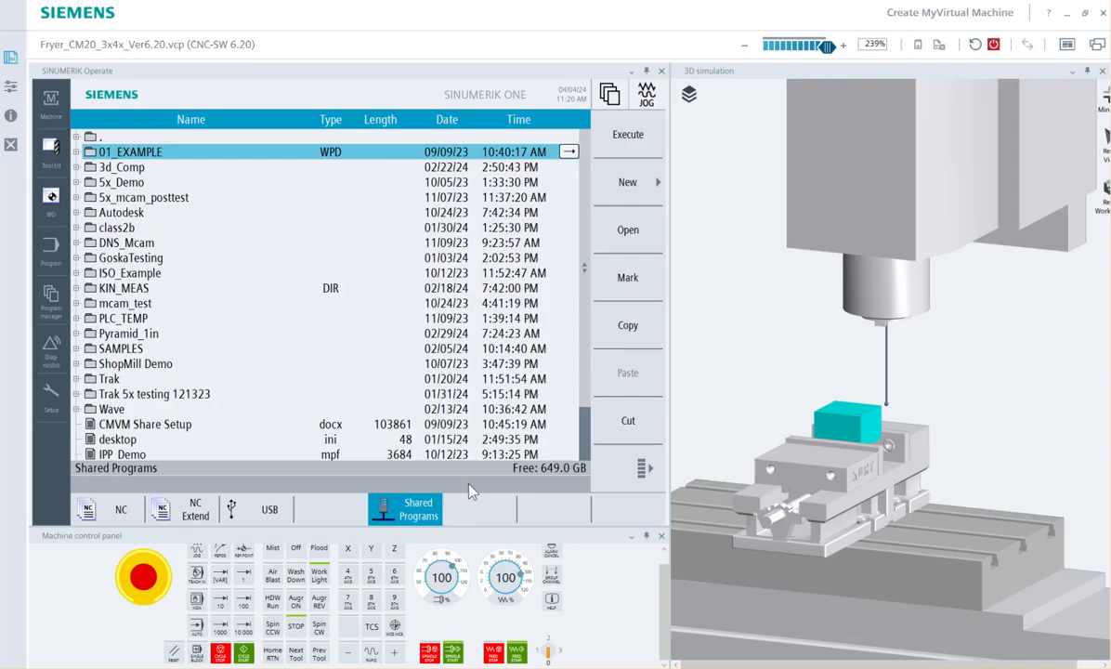